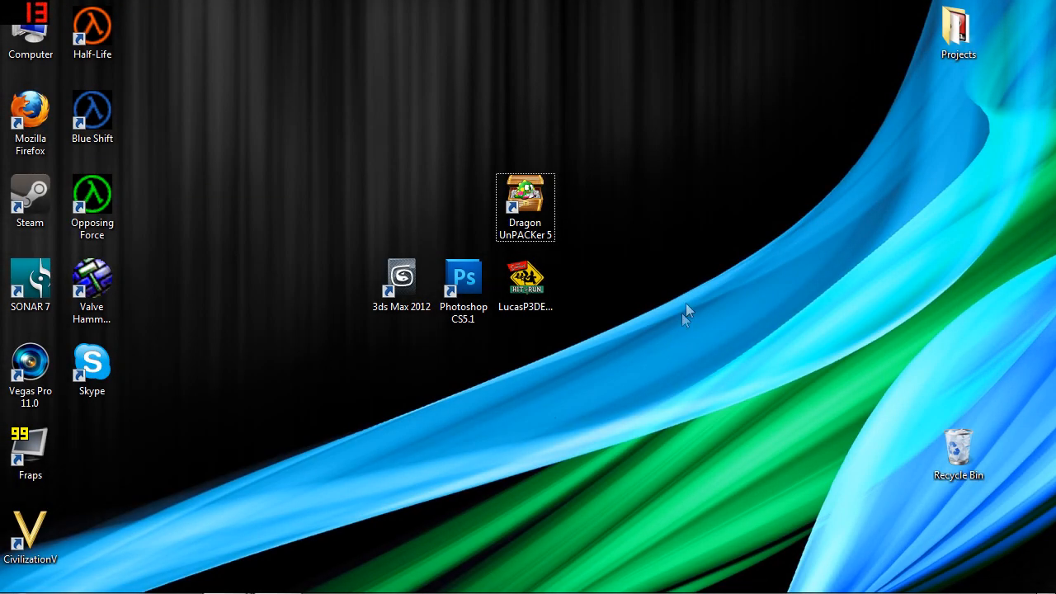
mouse_move(696, 212)
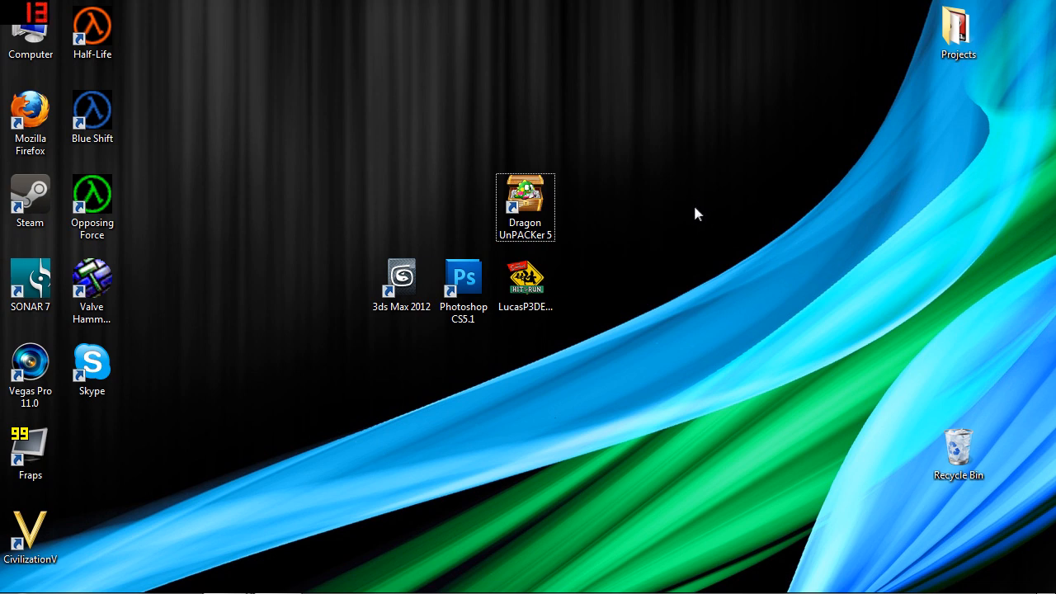
mouse_move(690, 231)
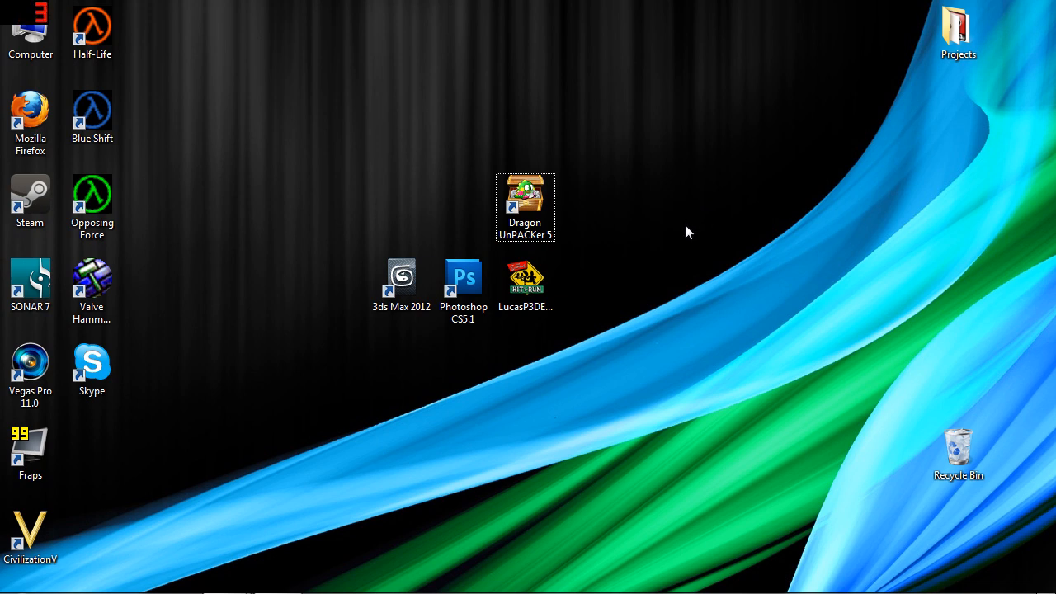
mouse_move(670, 250)
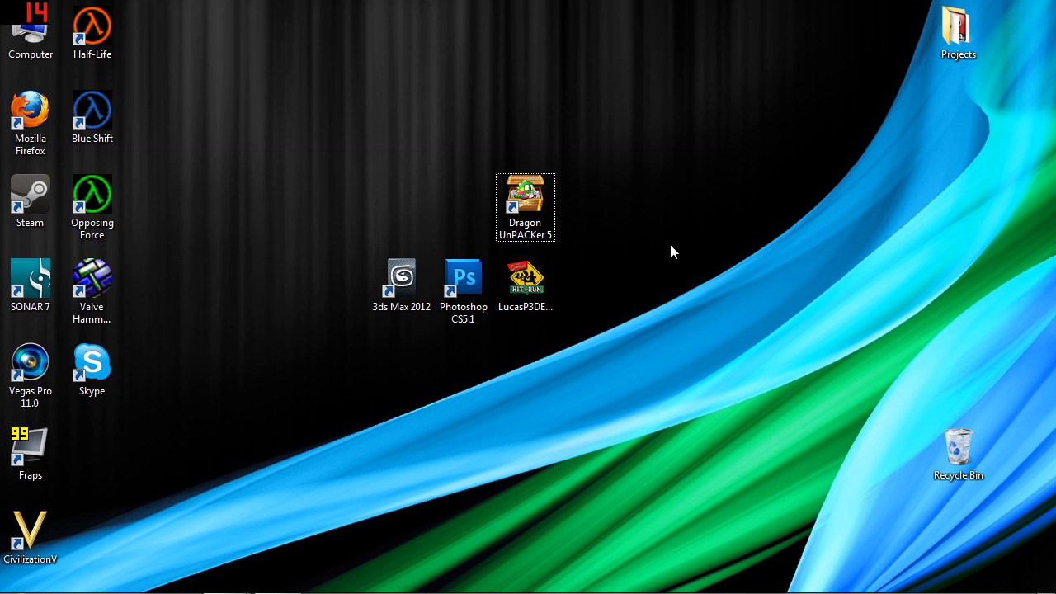
mouse_move(740, 317)
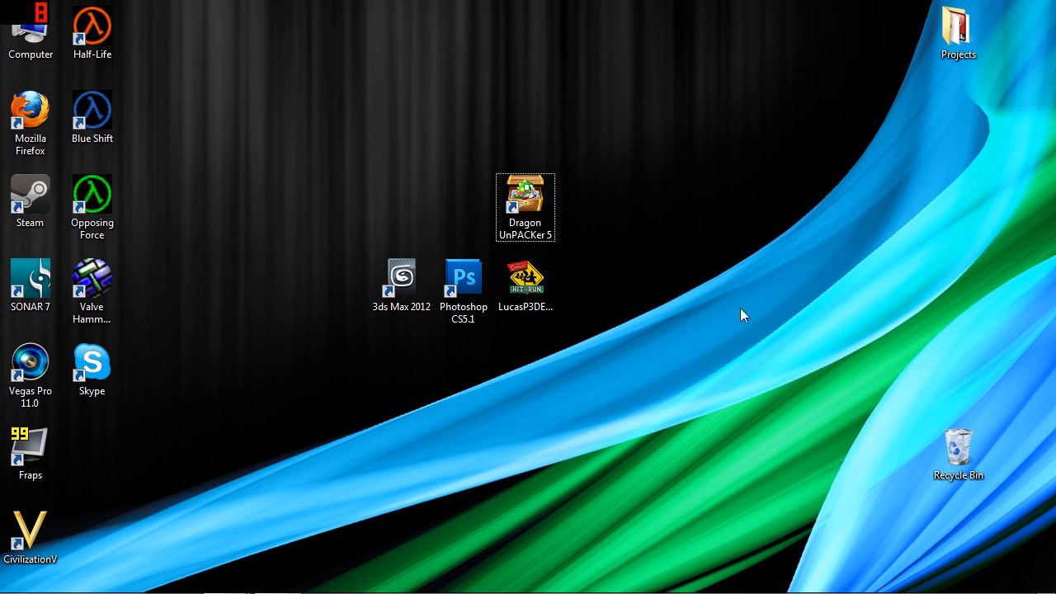
mouse_move(743, 322)
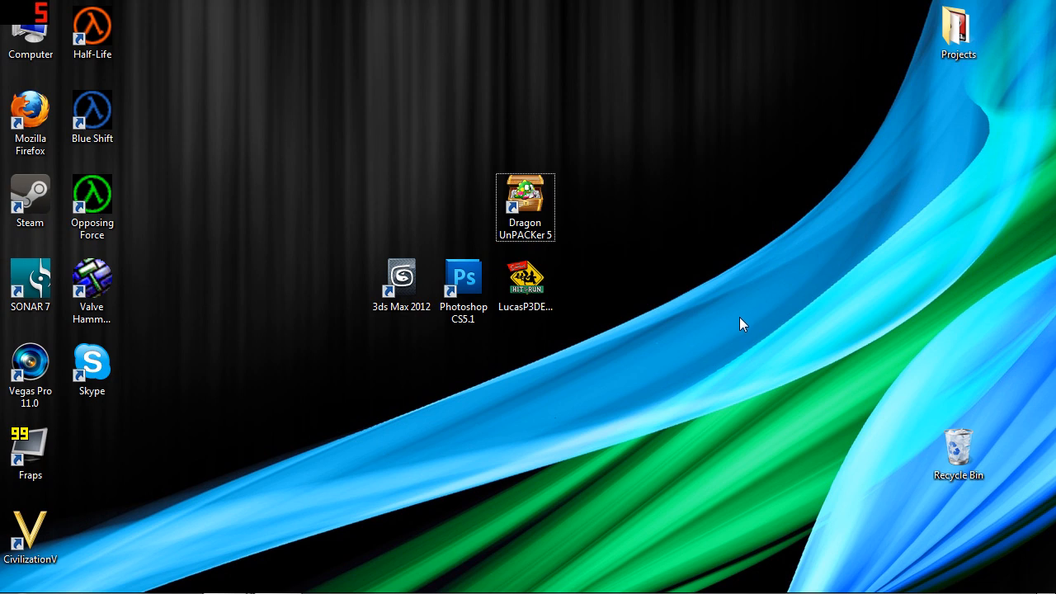
mouse_move(726, 323)
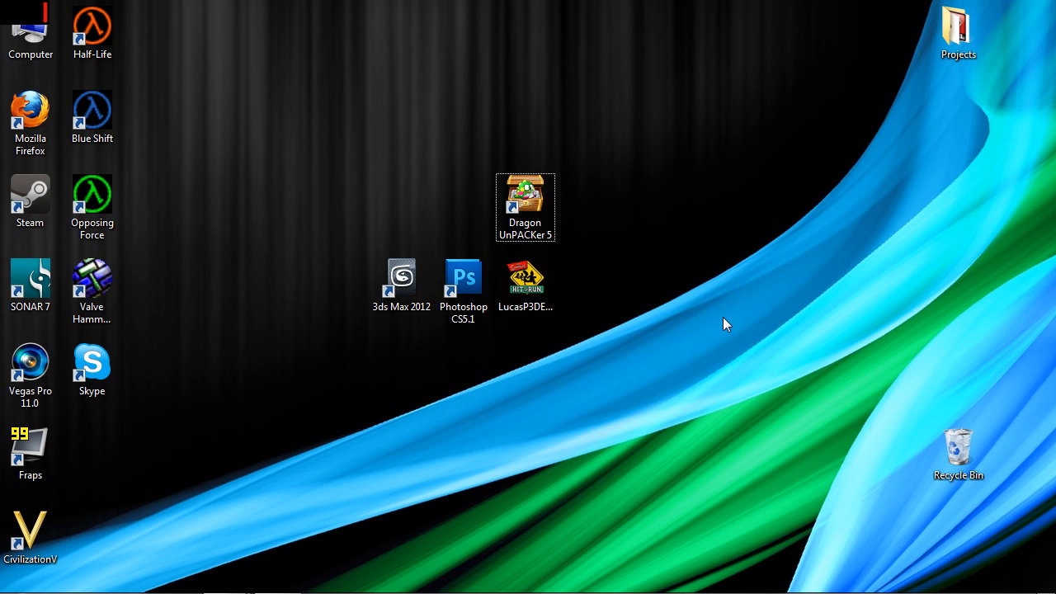
mouse_move(758, 353)
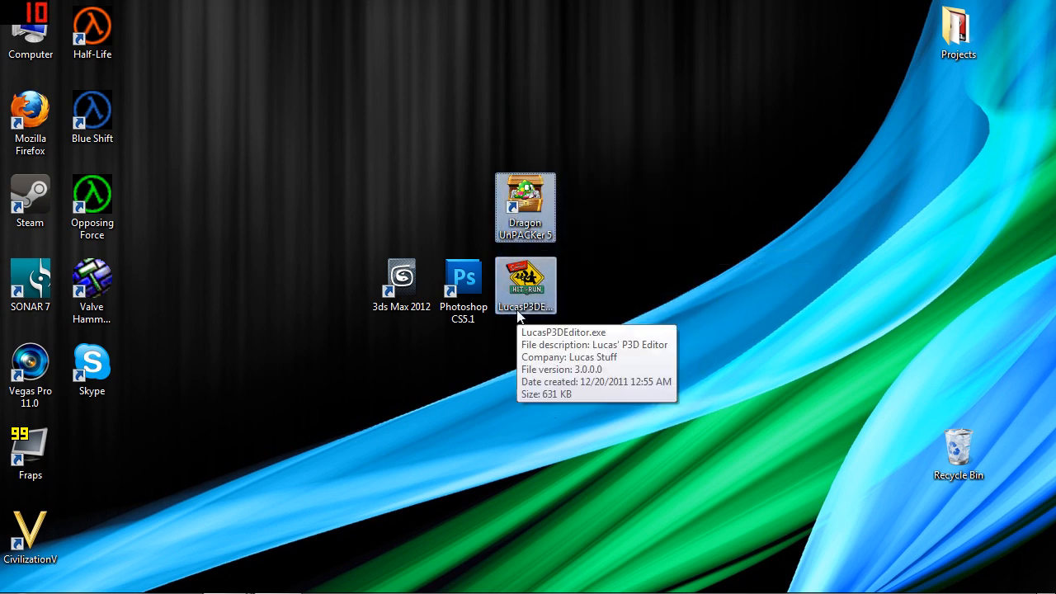
mouse_move(815, 95)
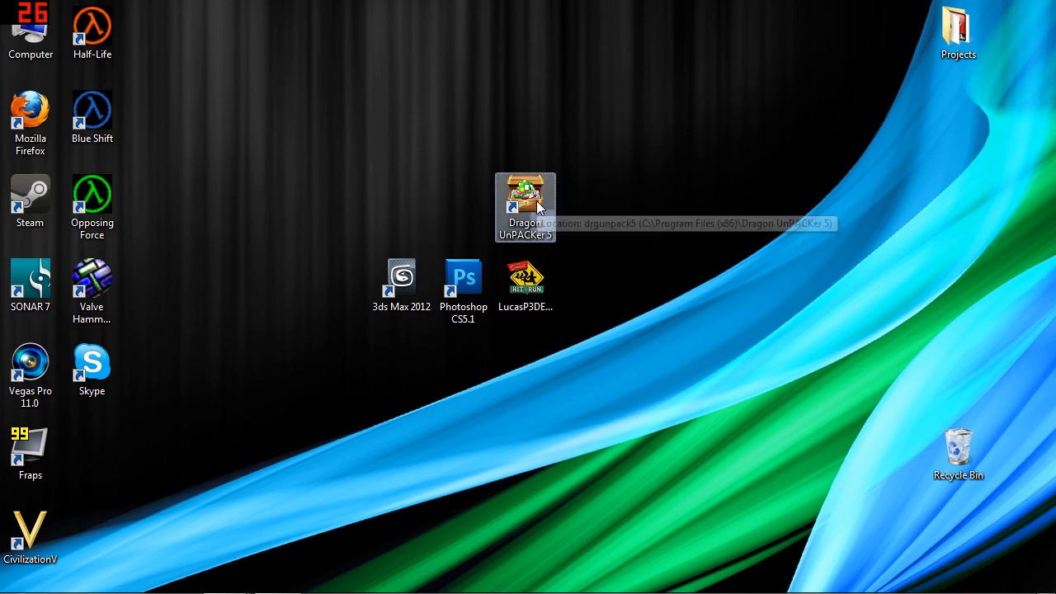
Launch Dragon UnPACKer and start browsing the computer's drives for a file to open
double_click(525, 198)
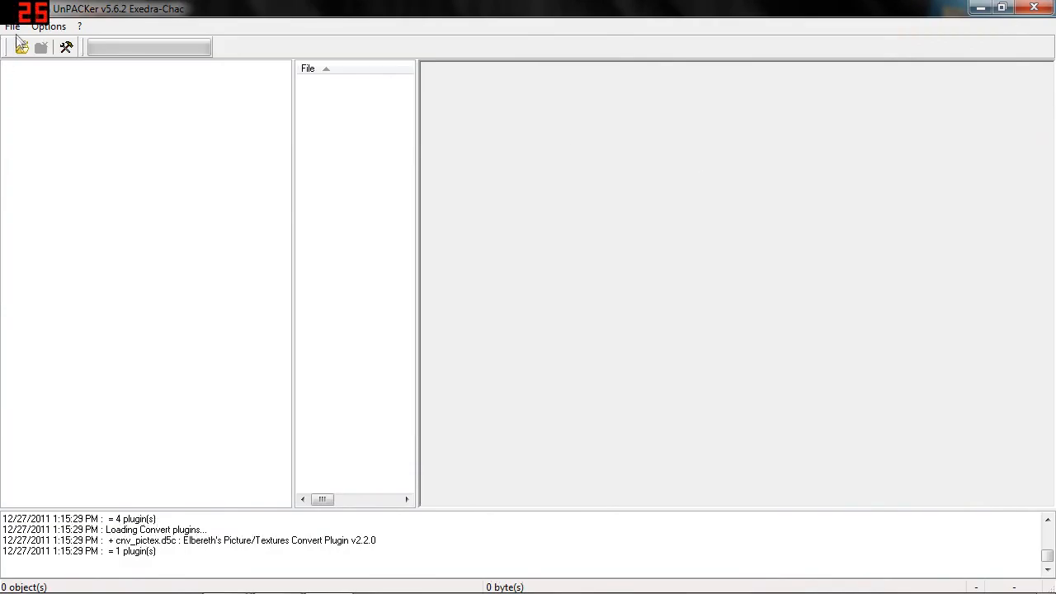
click(21, 47)
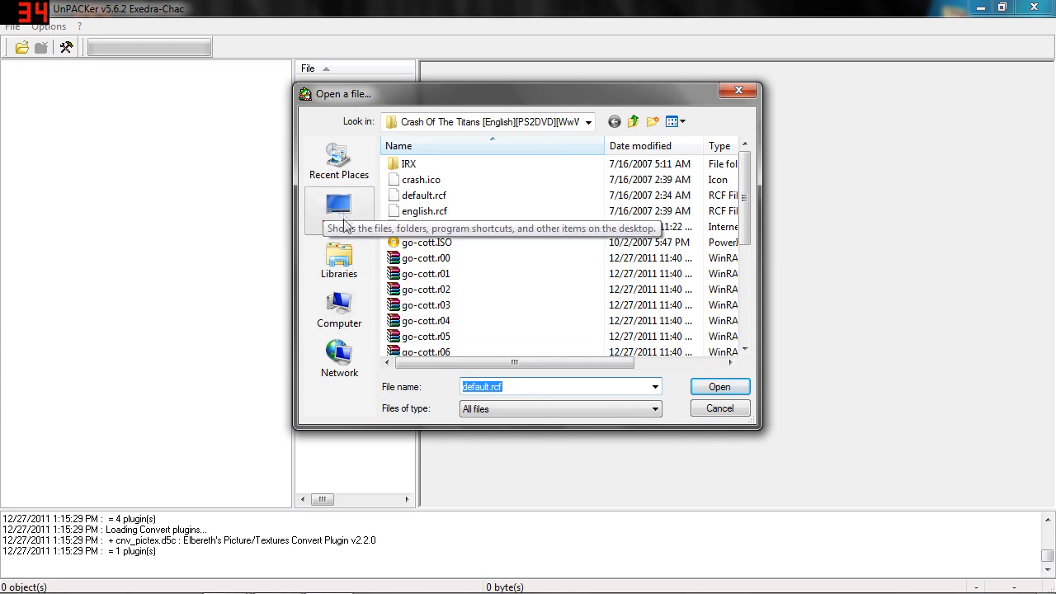
click(338, 211)
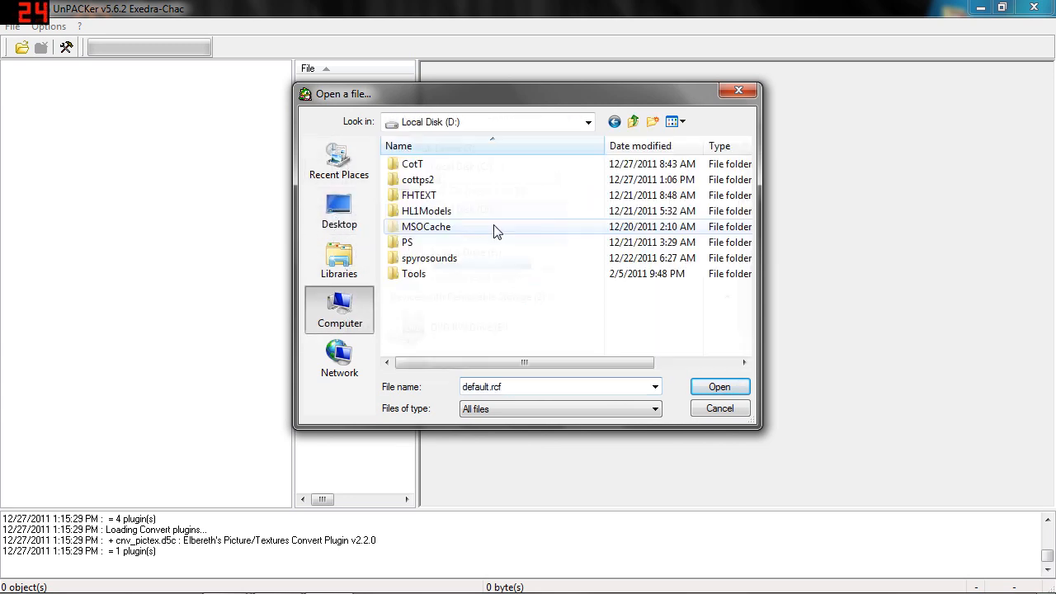
Open the default.rcf archive from the D:\cottps2 folder
double_click(418, 179)
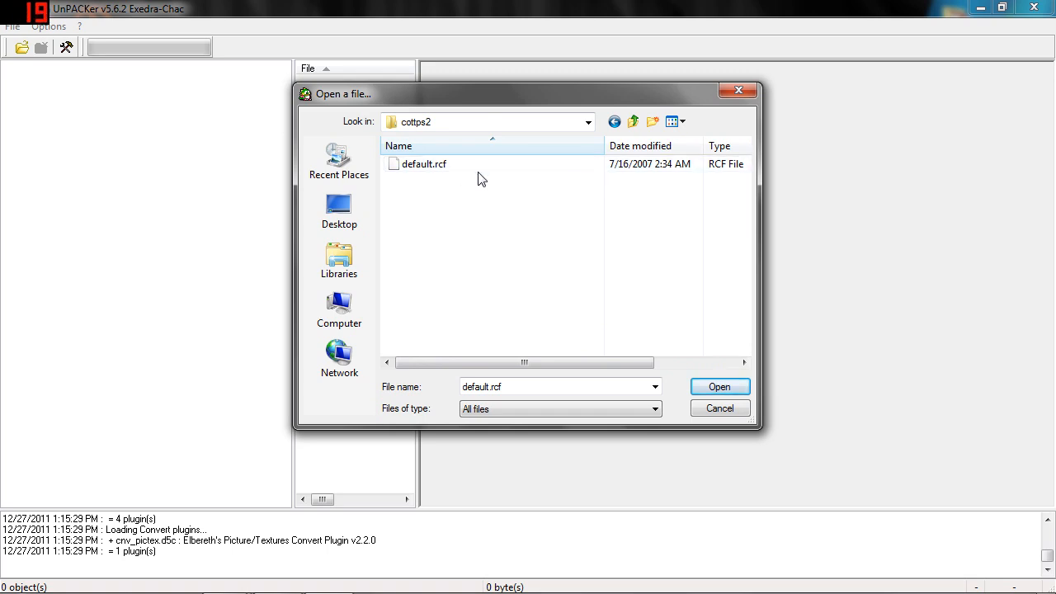
click(423, 164)
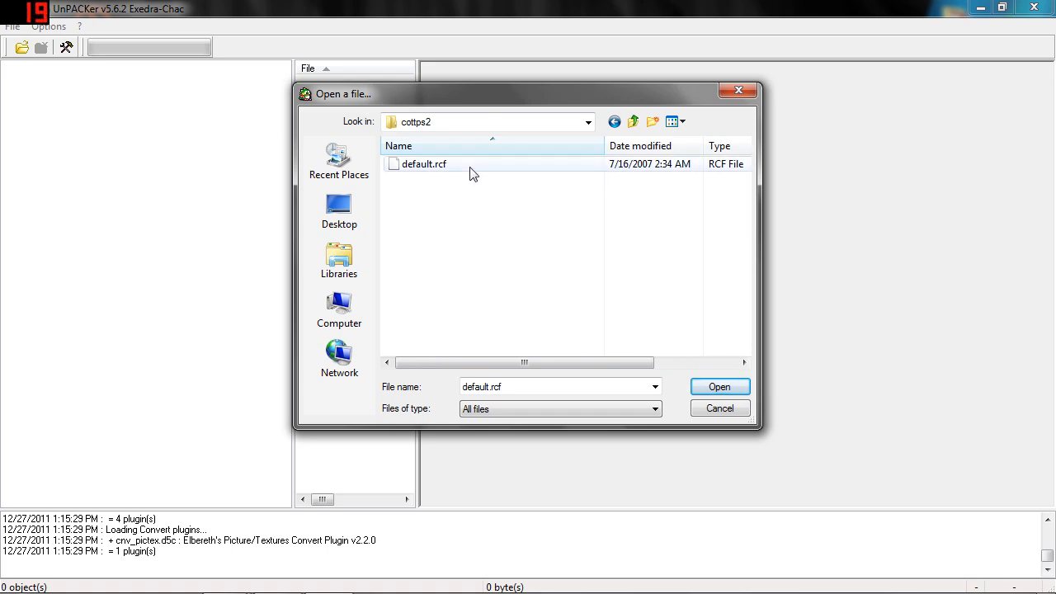
click(719, 386)
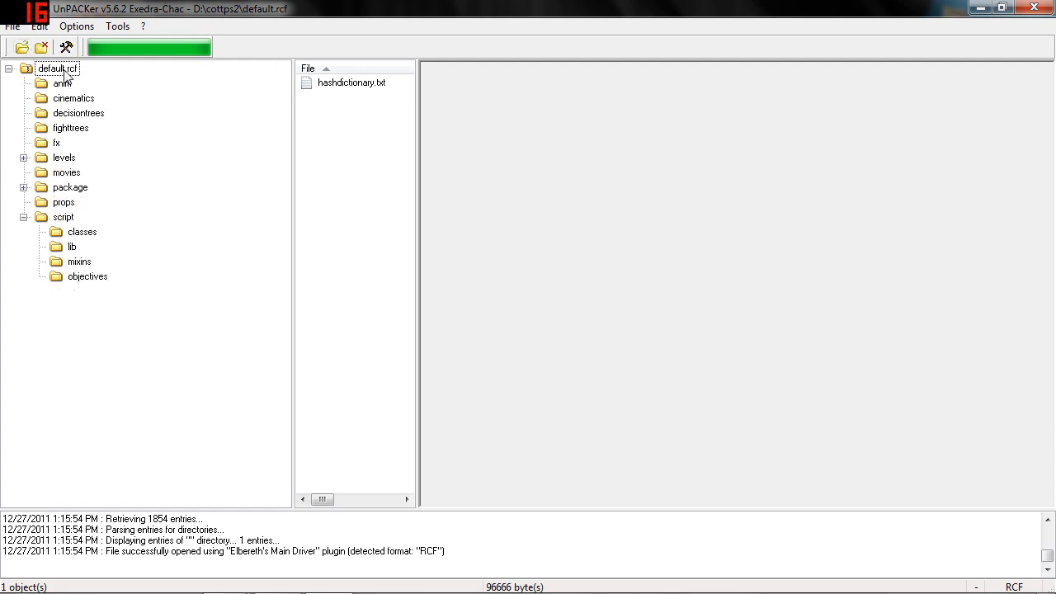
Extract the whole default.rcf archive into a newly created cottps2 folder on the desktop
click(57, 69)
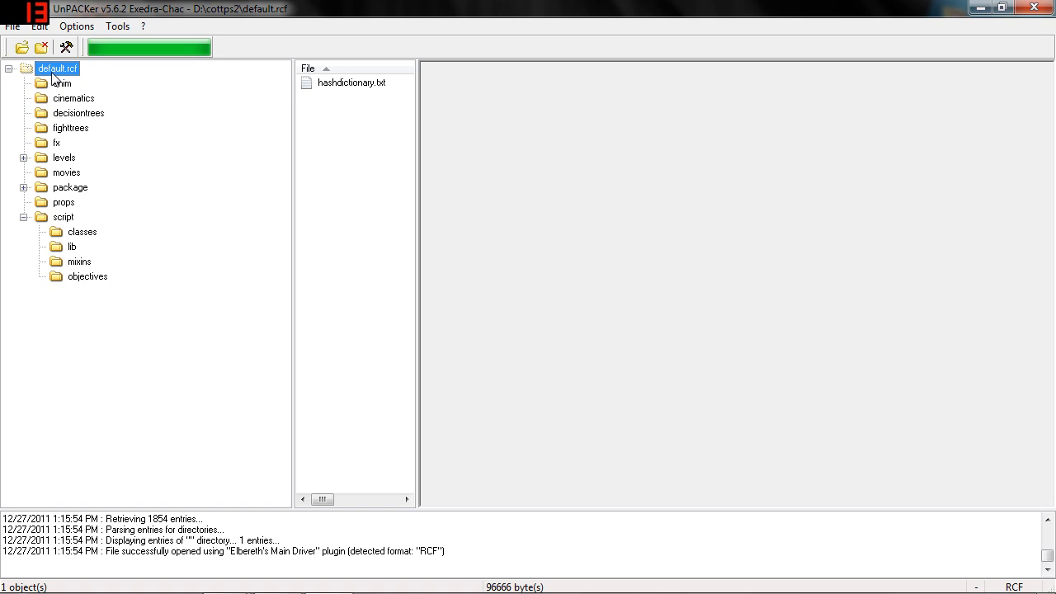
click(101, 83)
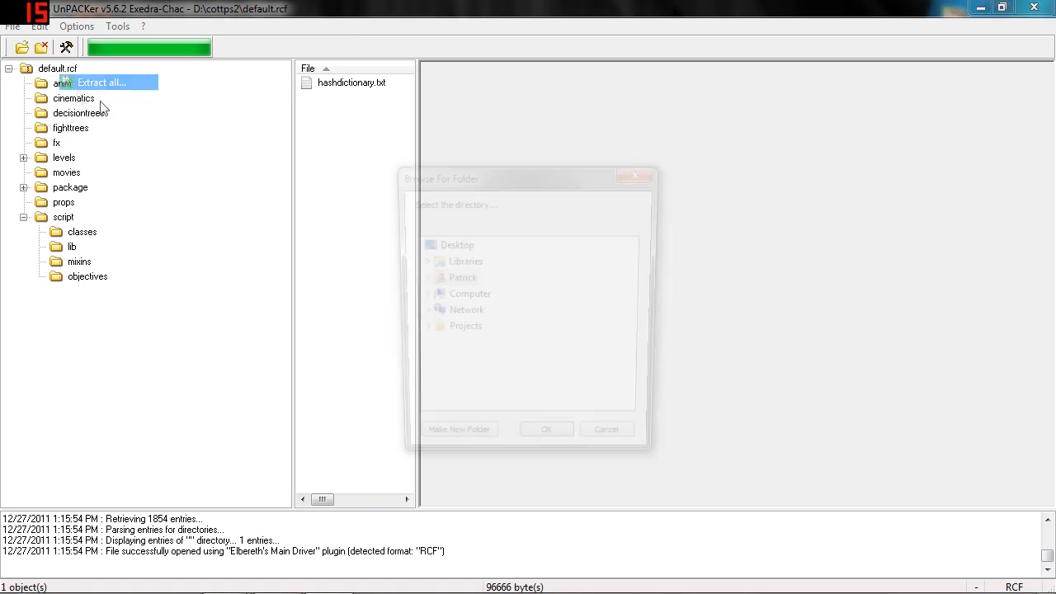
click(452, 446)
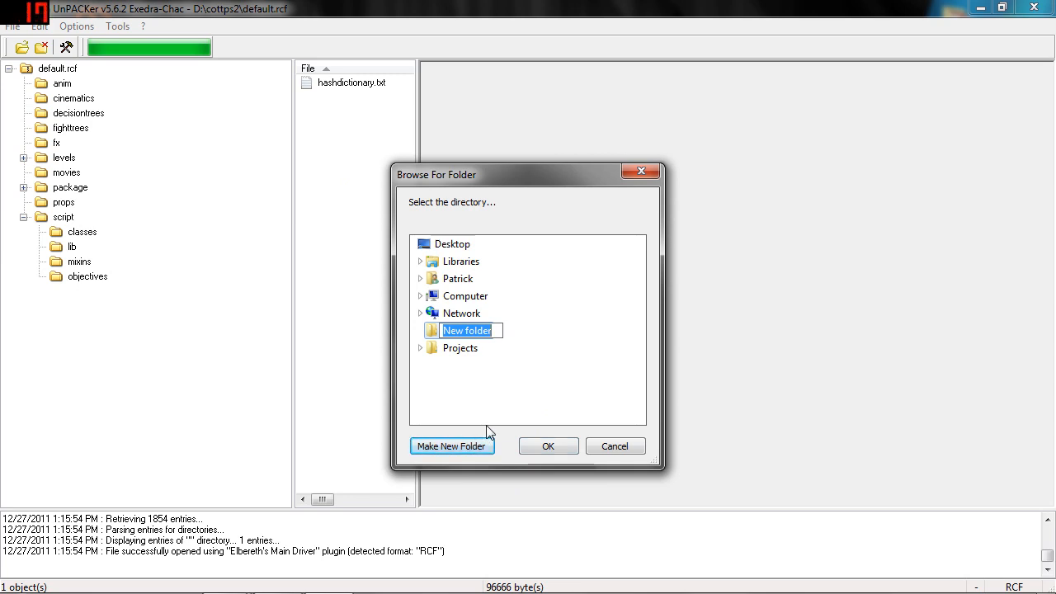
text(cottps2)
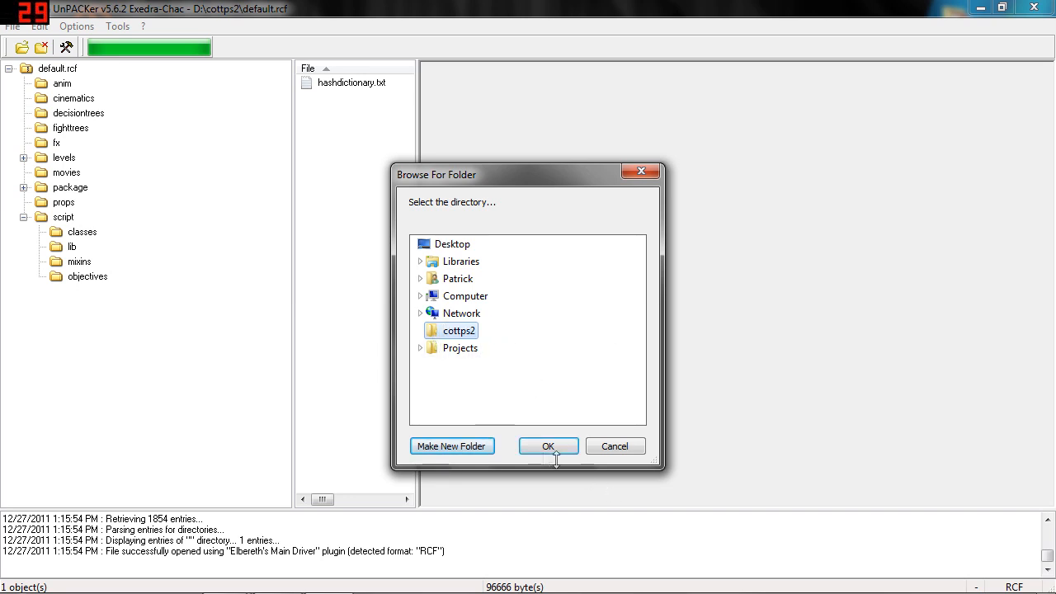
click(548, 446)
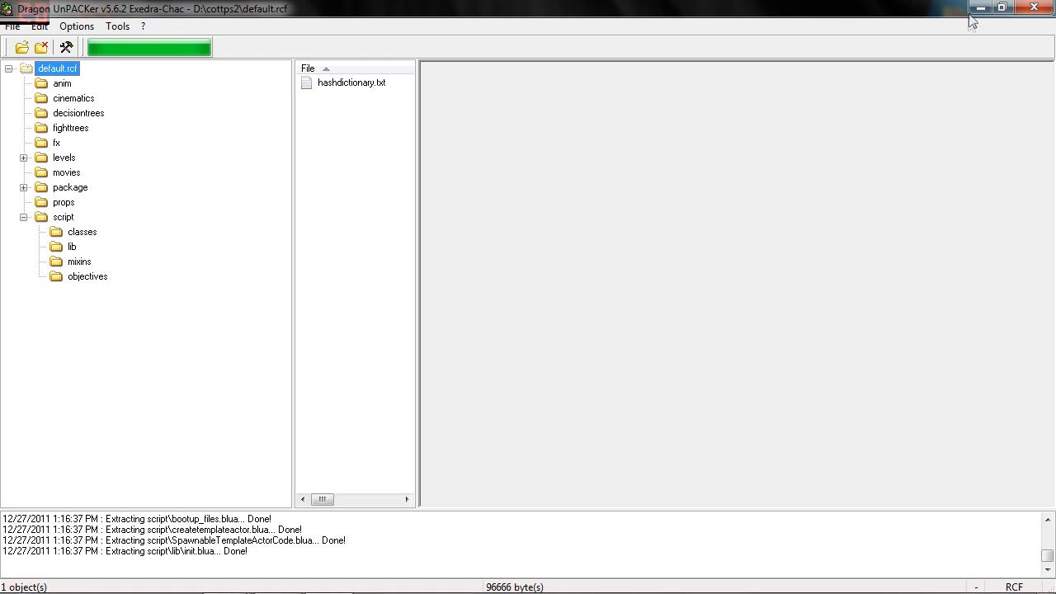
mouse_move(980, 8)
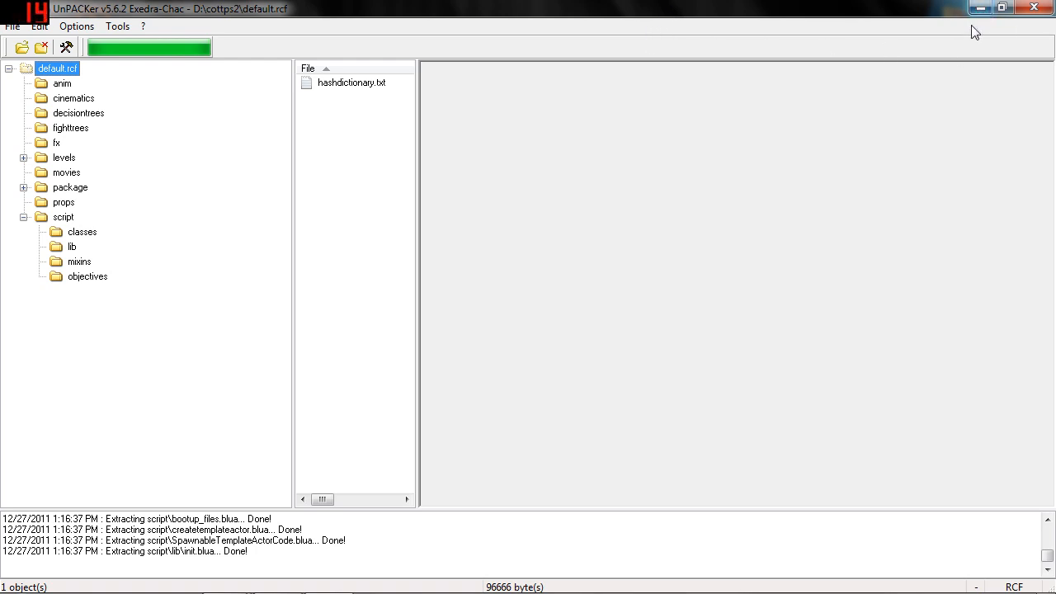
Close default.rcf and open the HyperRipper scanner, enabling PNG among its formats
click(13, 26)
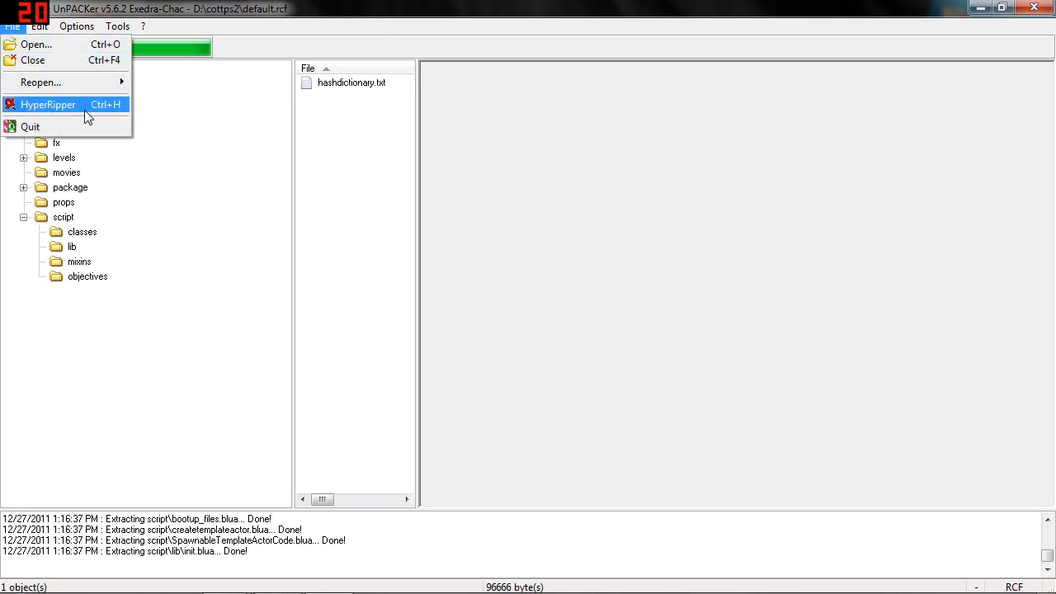
click(48, 104)
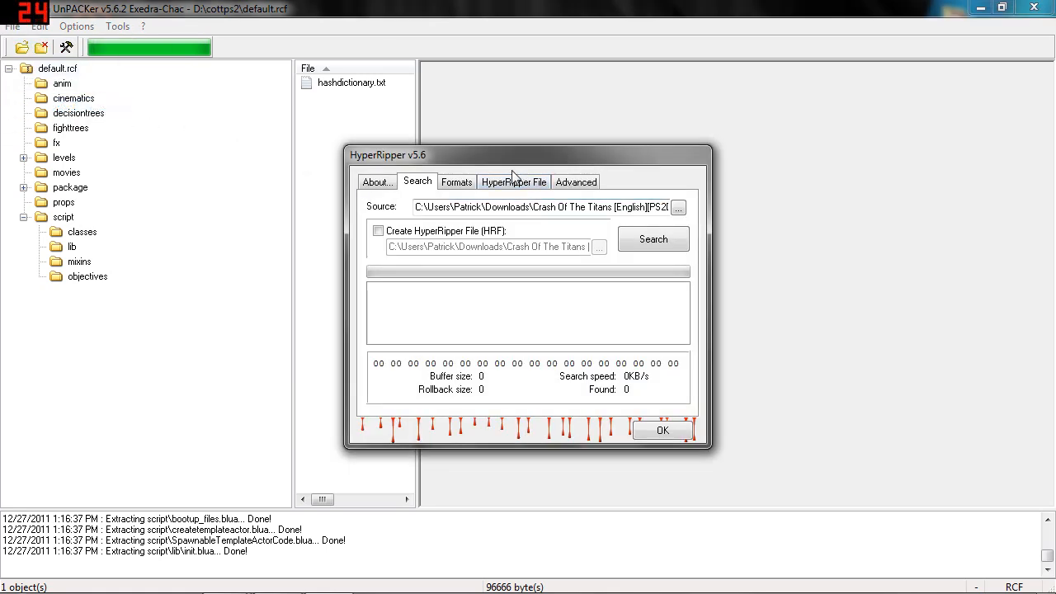
click(678, 207)
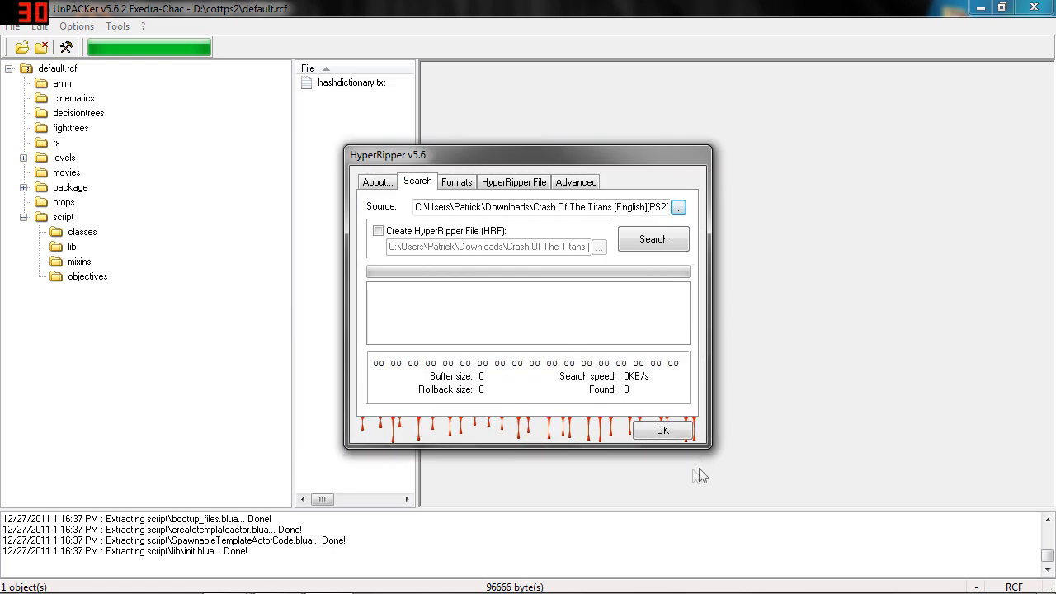
Reopen HyperRipper and return to its Search settings with the game file as source
click(13, 27)
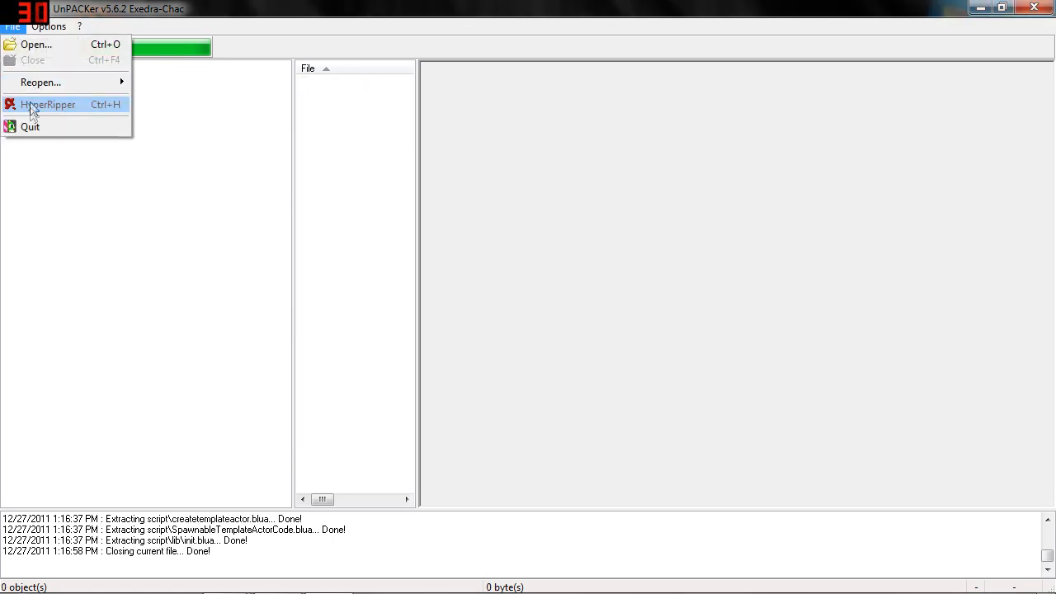
click(47, 104)
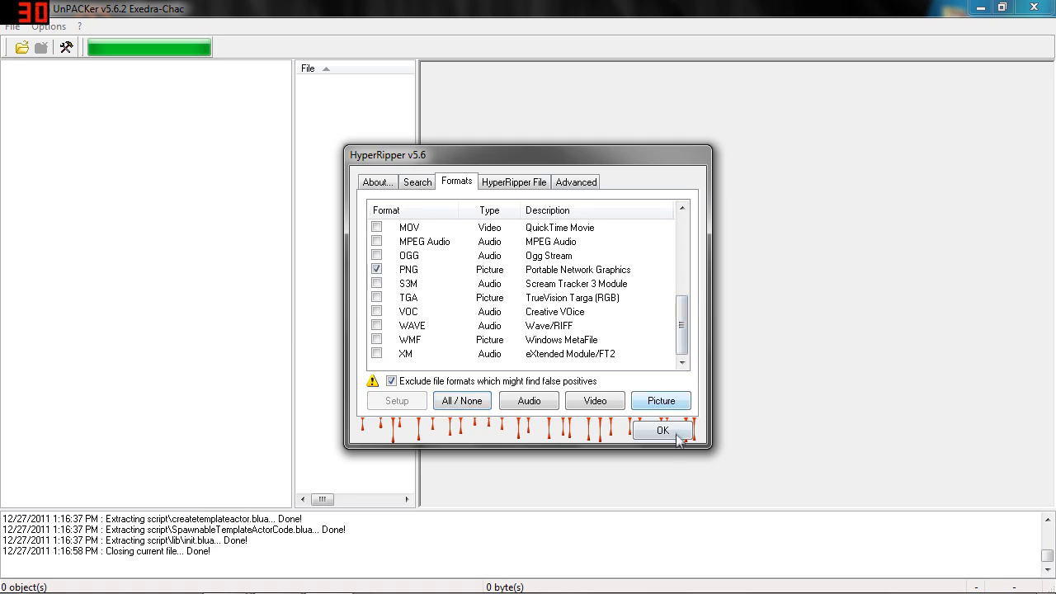
click(416, 181)
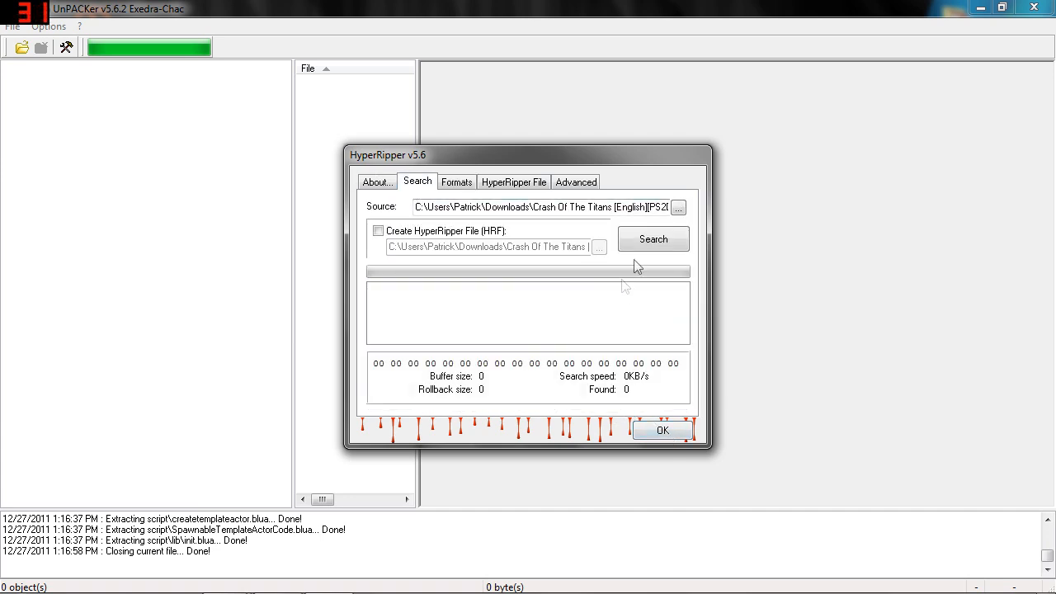
Run the HyperRipper scan, which finds 1673 embedded PNG images
click(653, 237)
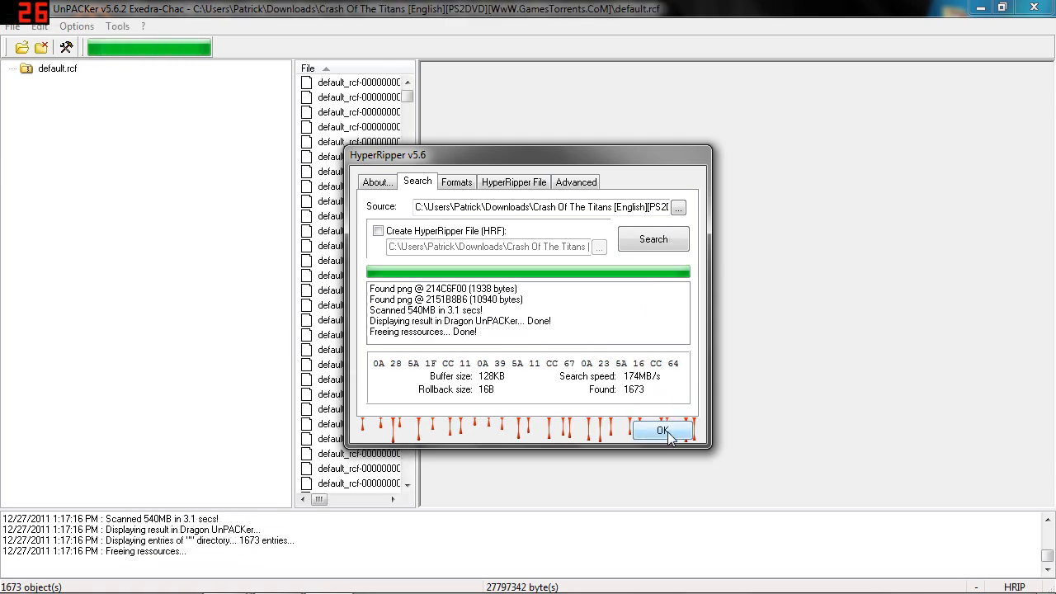
click(663, 430)
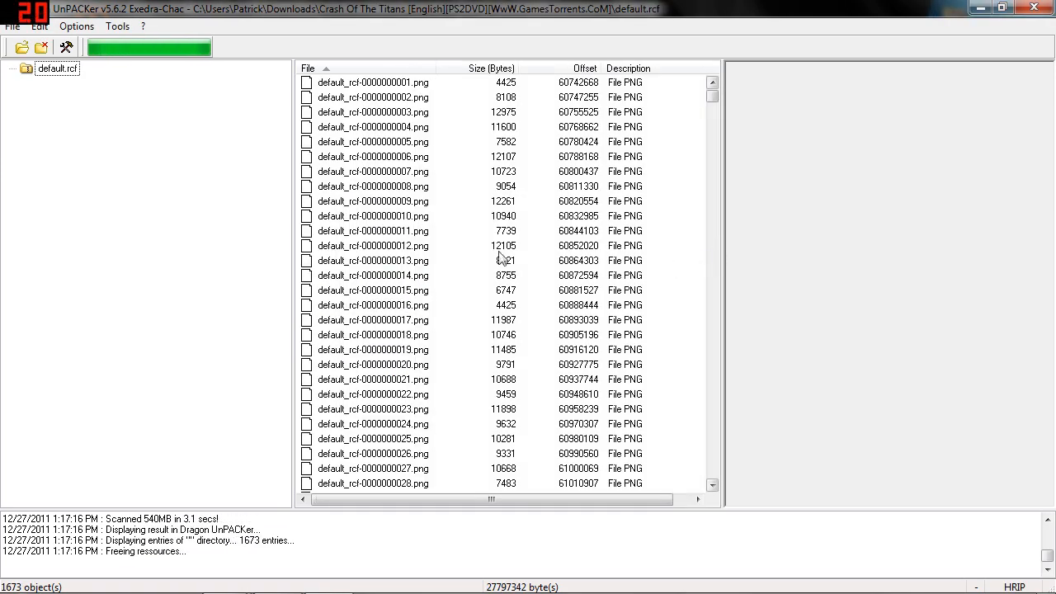
Preview several of the found PNG textures in the file list
click(373, 95)
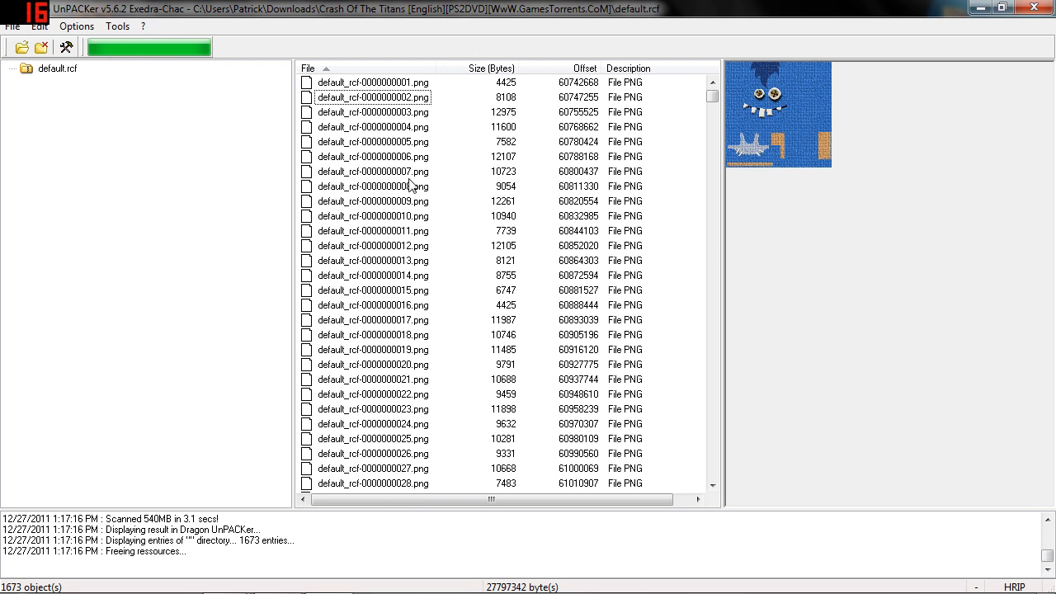
click(373, 157)
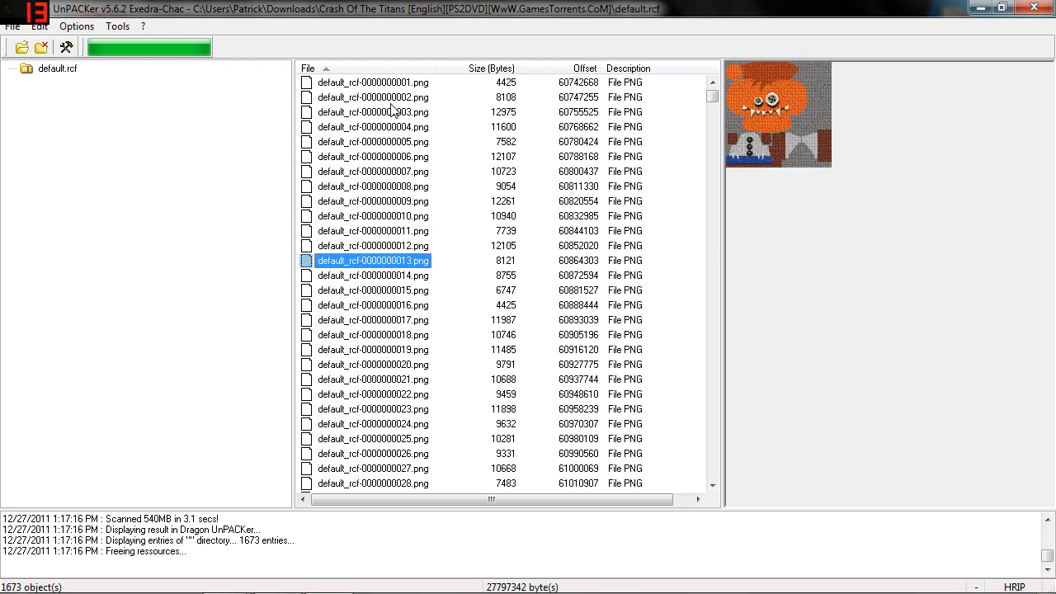
click(373, 349)
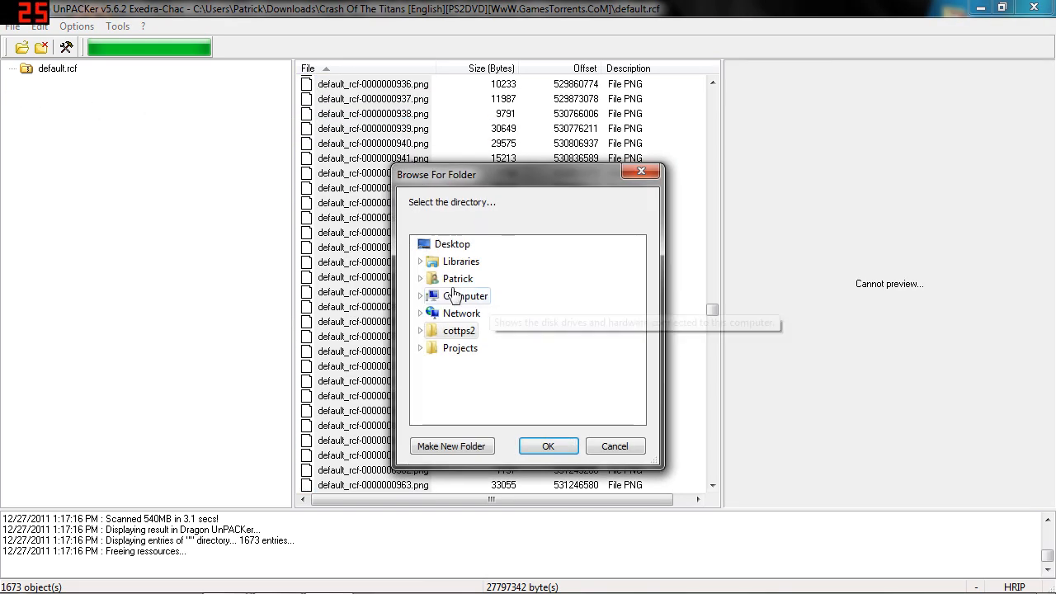
Extract all found PNGs into a new desktop folder named text
click(452, 445)
text(text)
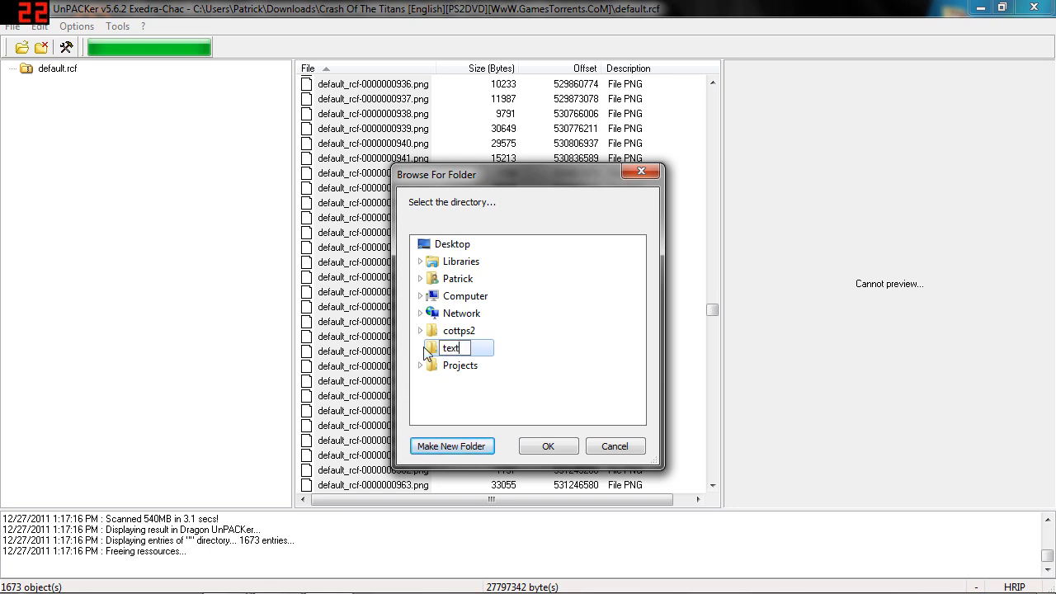
click(547, 446)
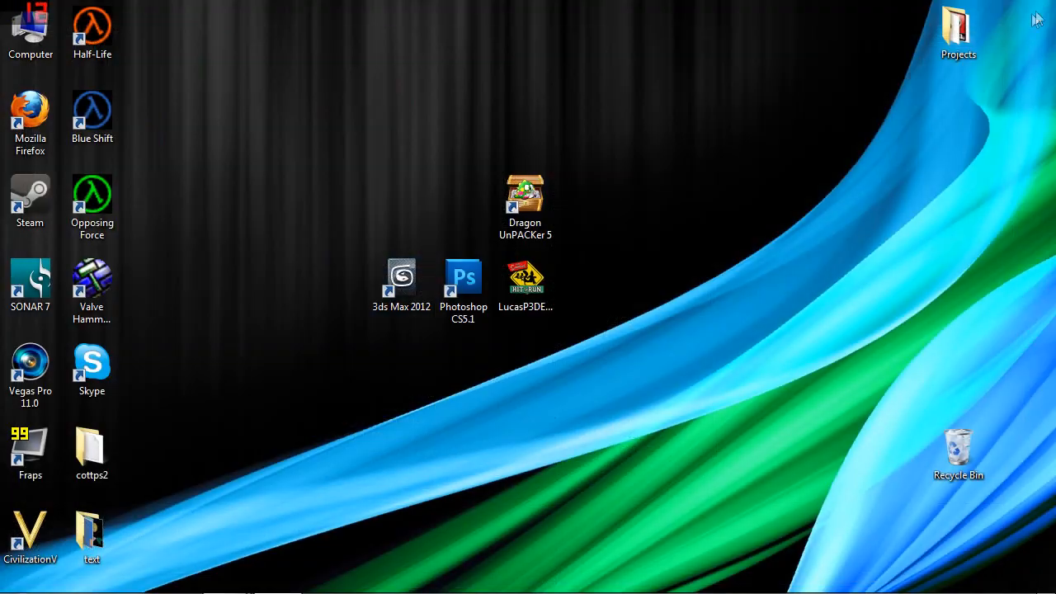
Copy default_rcf-0000000072.png from the text folder onto the desktop
double_click(90, 531)
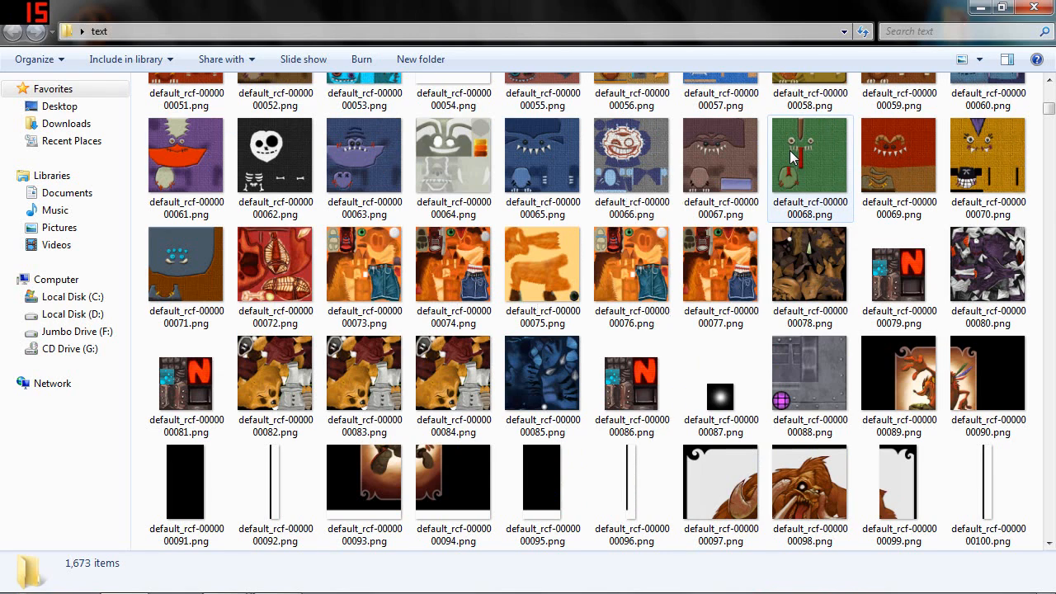
click(274, 264)
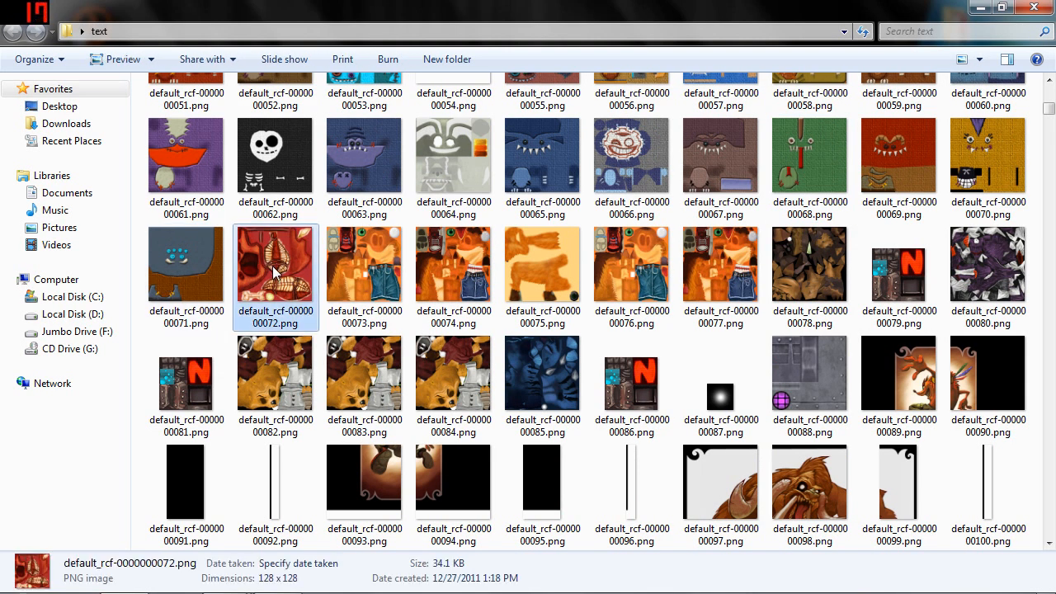
right_click(274, 264)
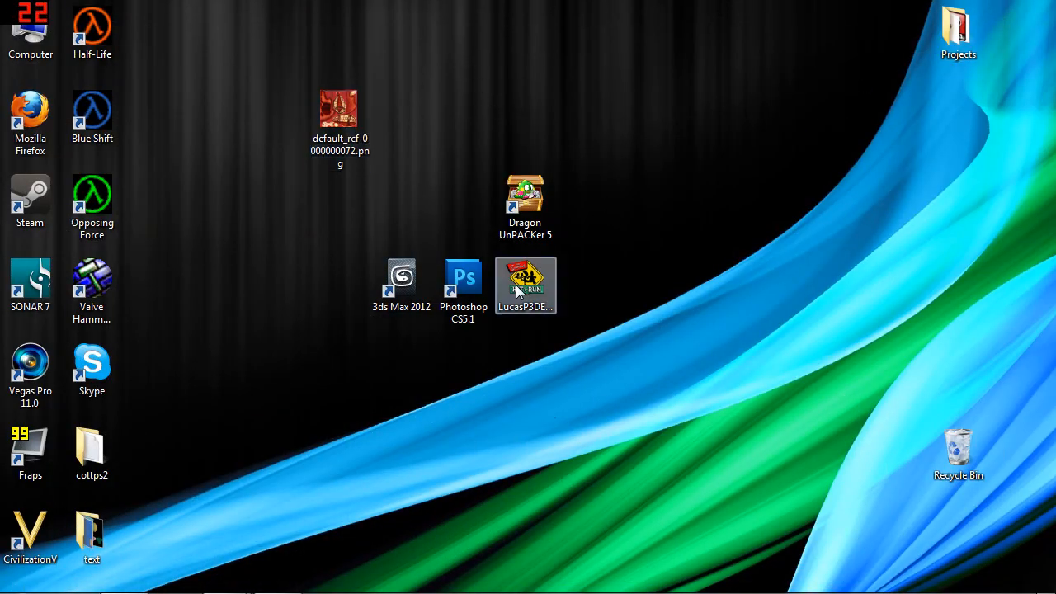
Launch Lucas P3D Editor and search the cinematics folder for c1b269a9.p3d to open it
double_click(525, 284)
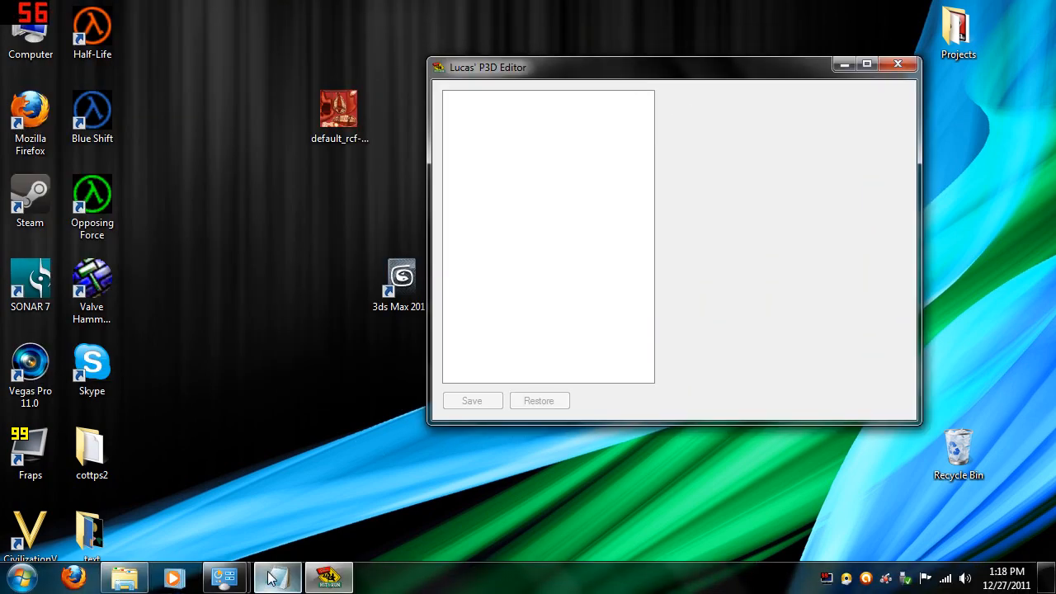
click(93, 452)
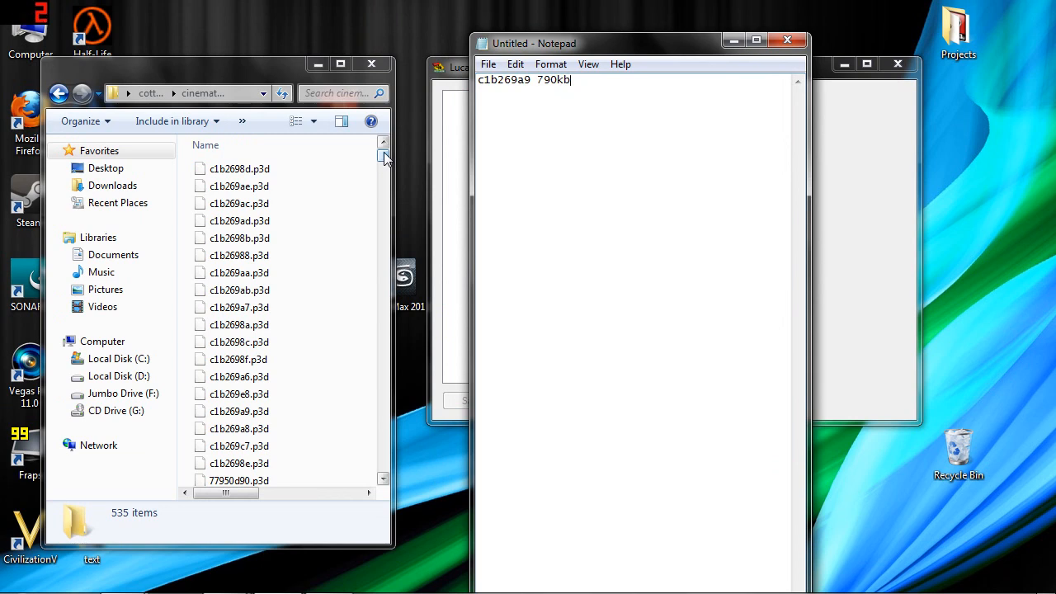
click(338, 92)
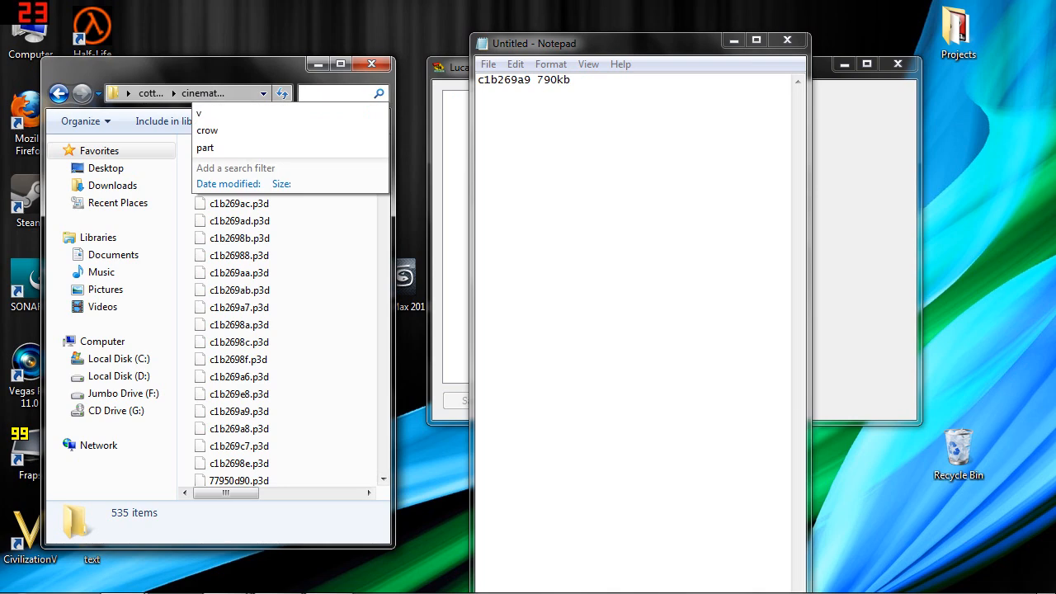
text(c1b269a9)
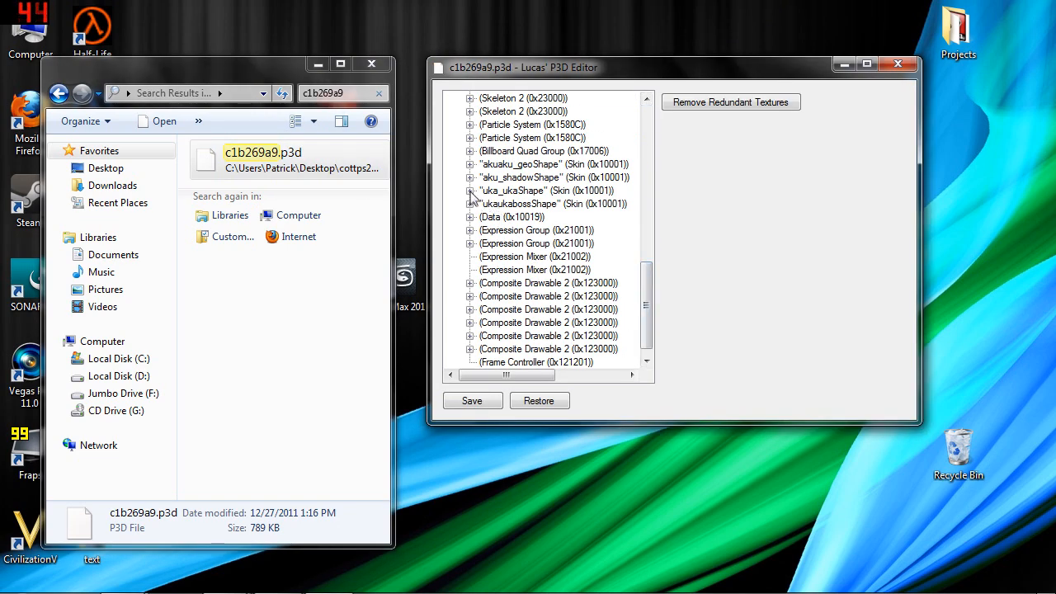
Export the first uka_ukaShape primitive group as uka1.obj on the desktop
click(471, 191)
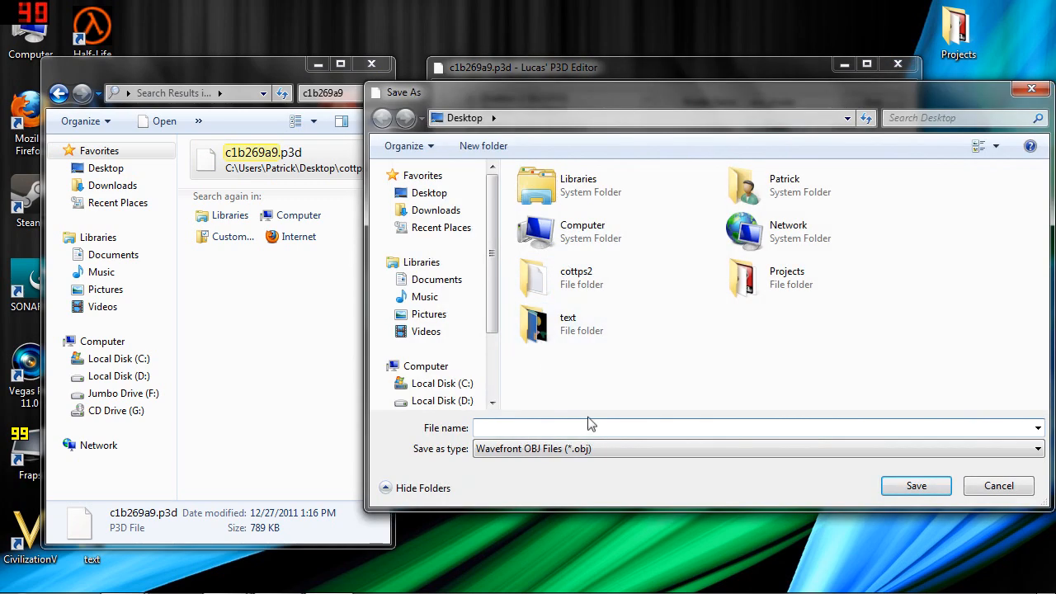
text(uk)
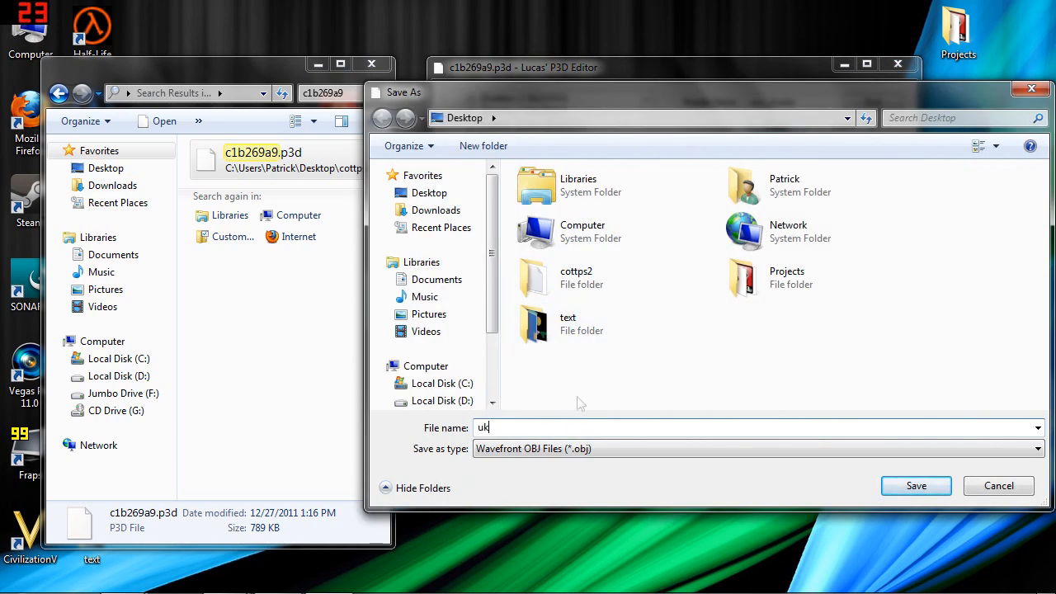
click(916, 485)
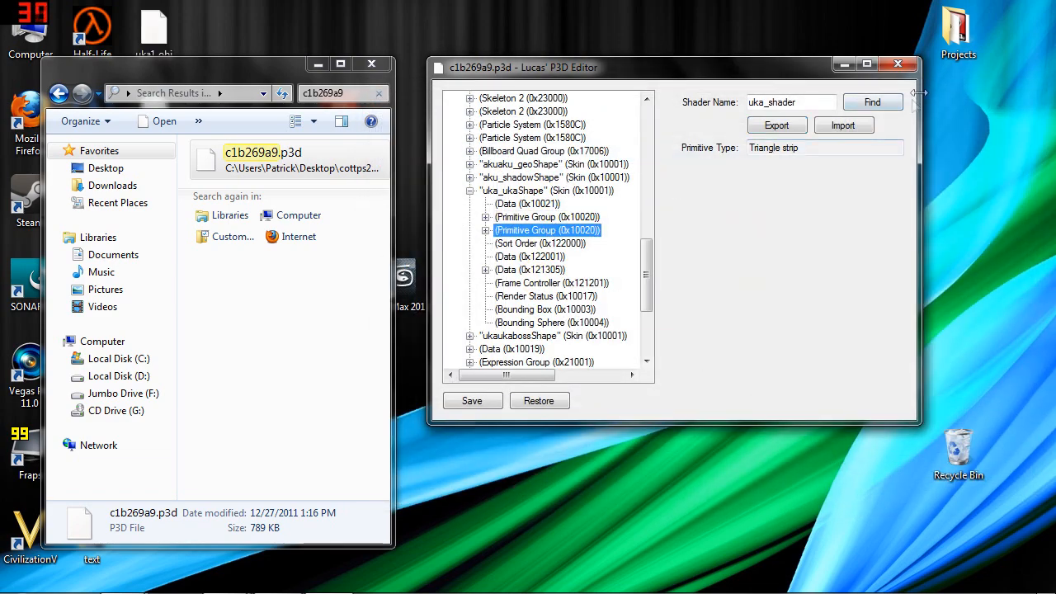
Export the second primitive group as uka2.obj on the desktop
click(776, 126)
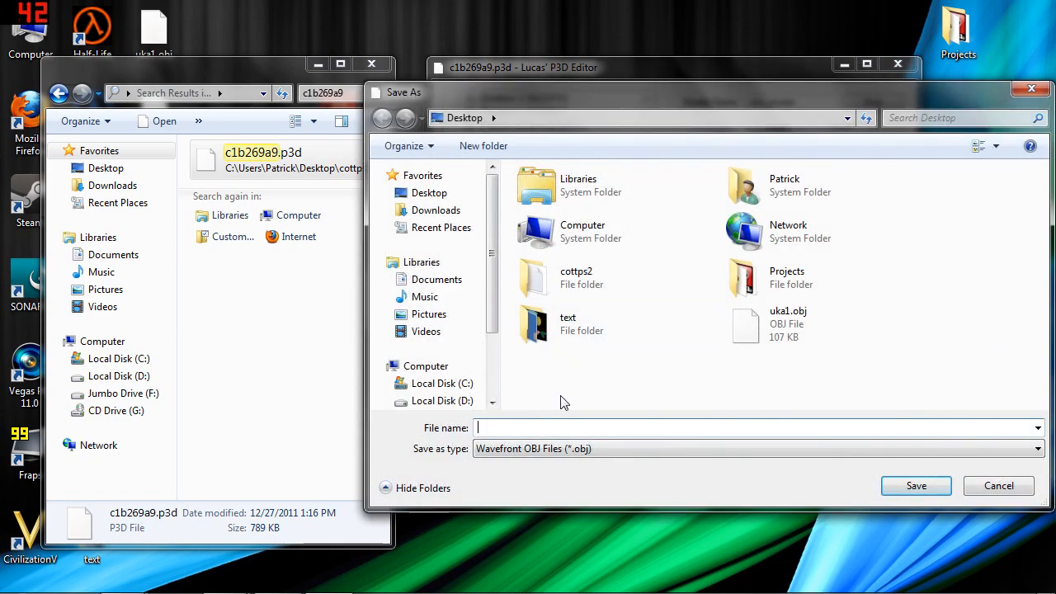
text(uka2)
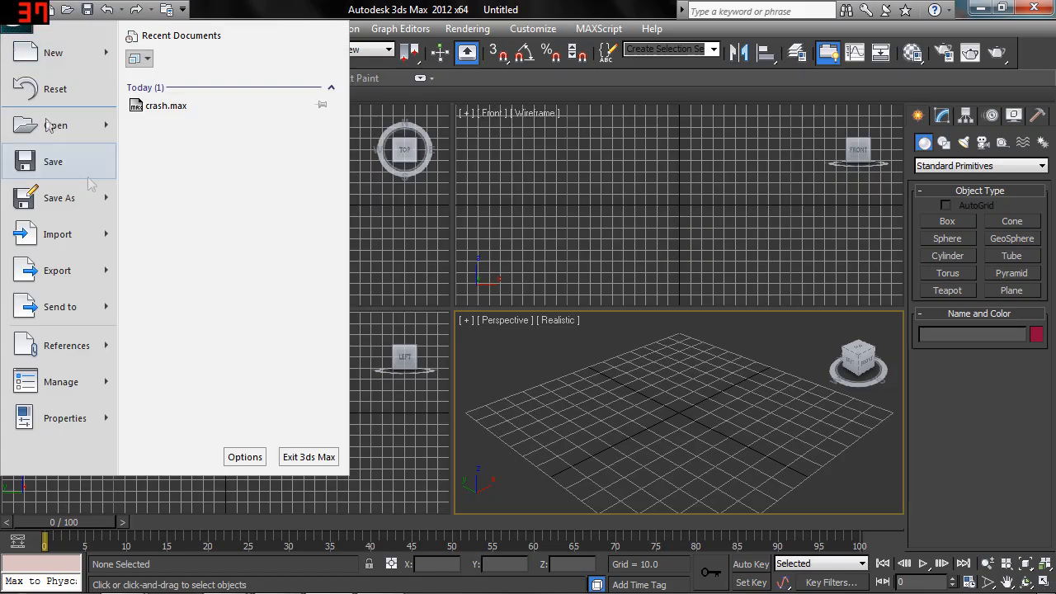
Import uka1.obj into the scene as default001 and orbit to face the mask's front
click(58, 234)
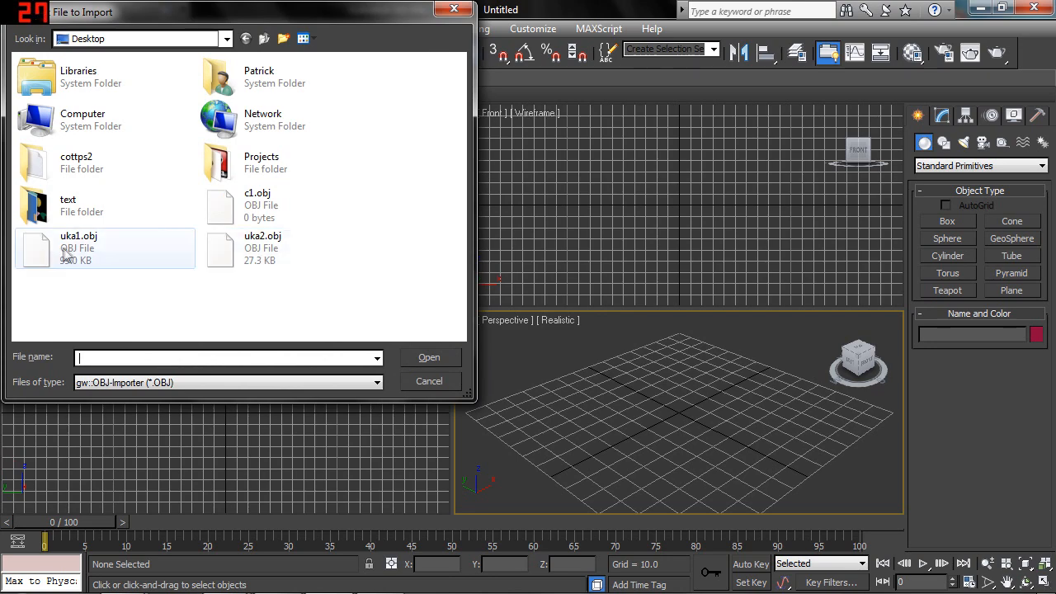
click(429, 356)
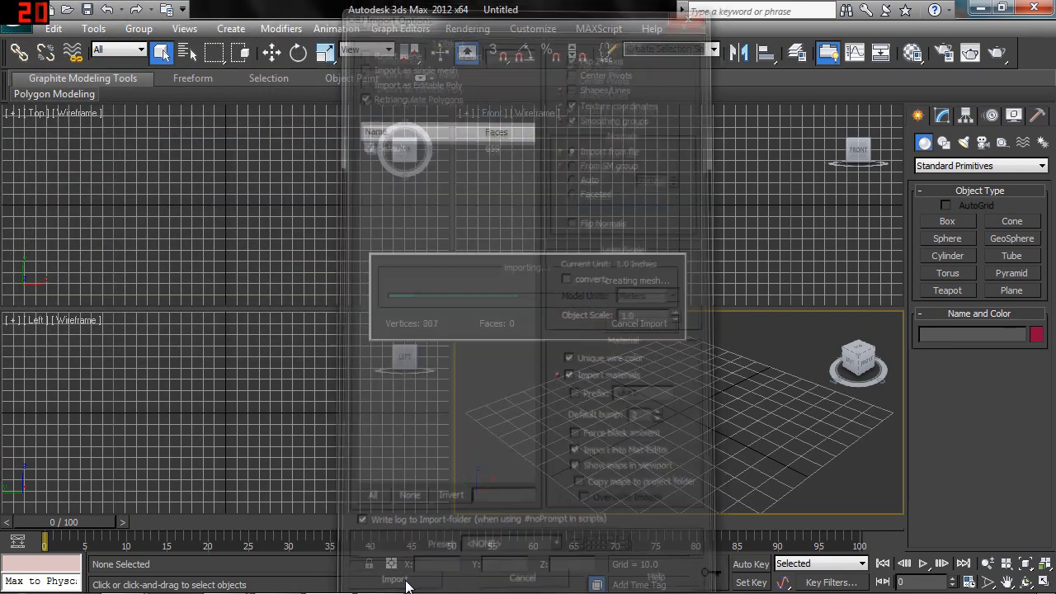
click(392, 577)
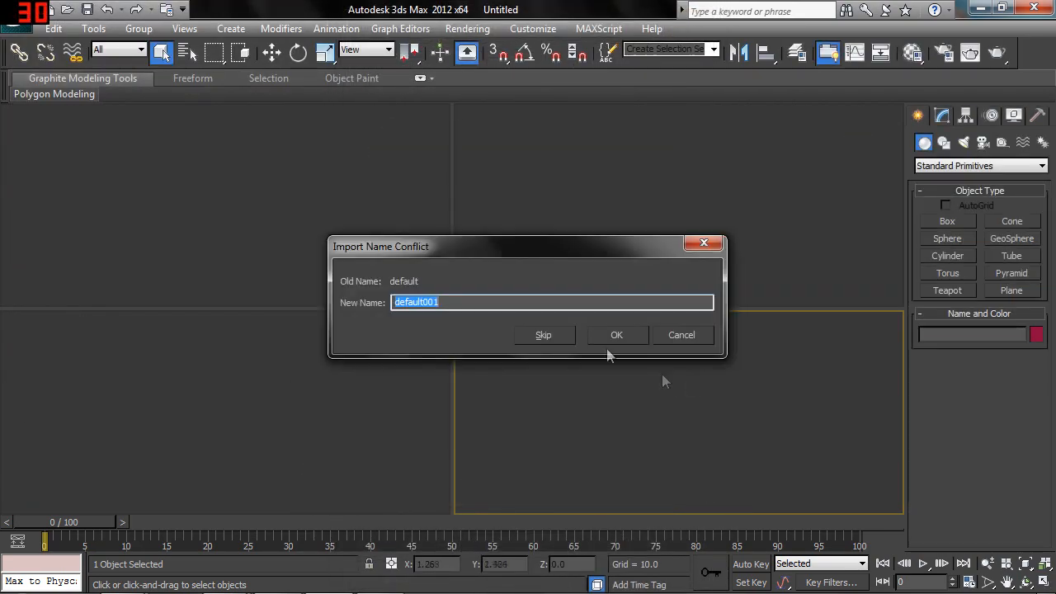
click(617, 333)
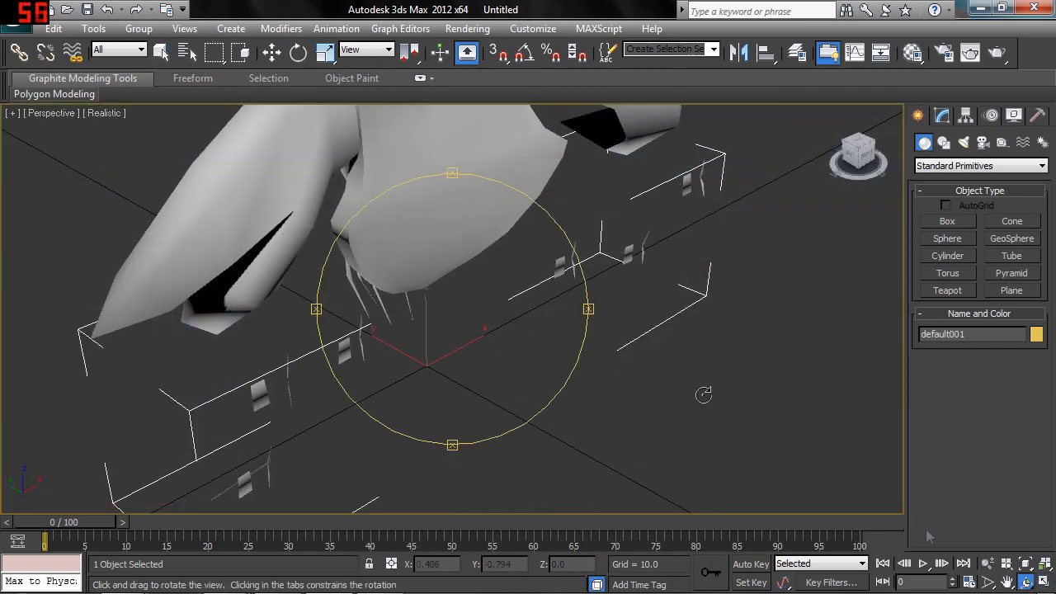
drag(701, 394, 767, 214)
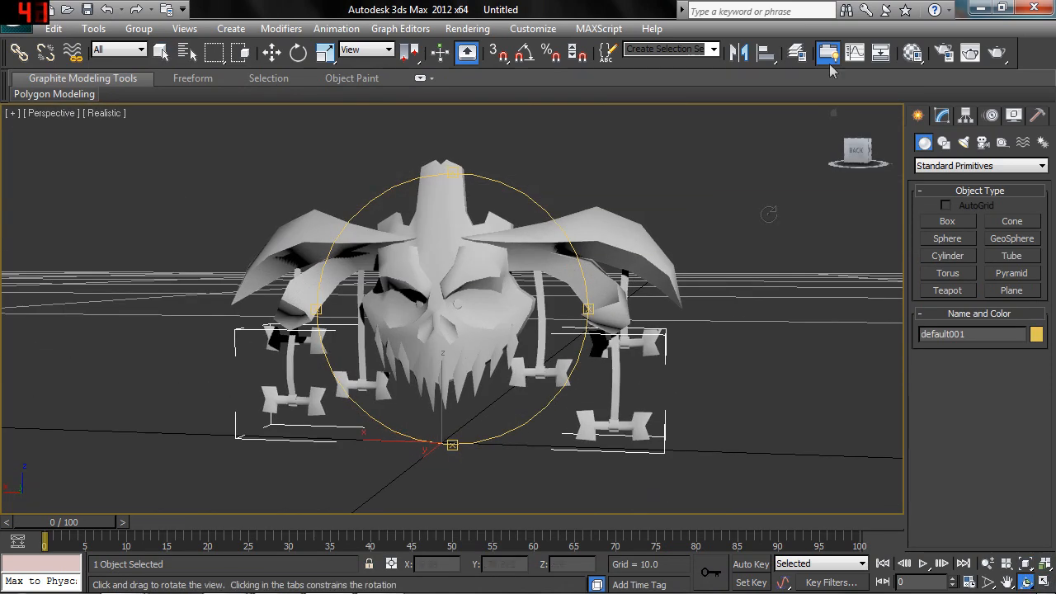
click(855, 53)
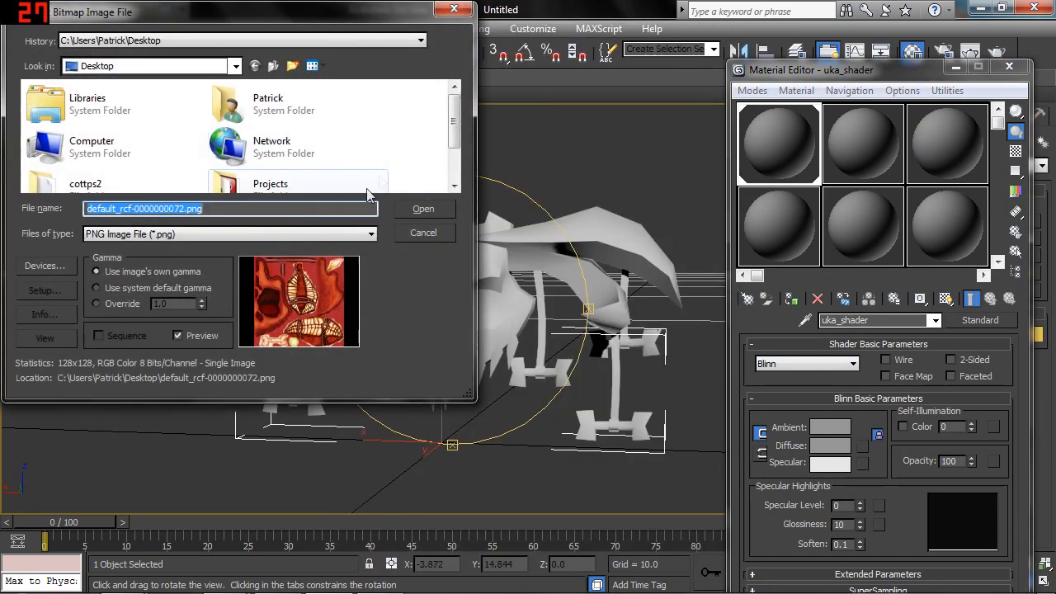
Load default_rcf-0000000072.png as uka_shader's diffuse bitmap so the mesh shows red-textured
click(423, 208)
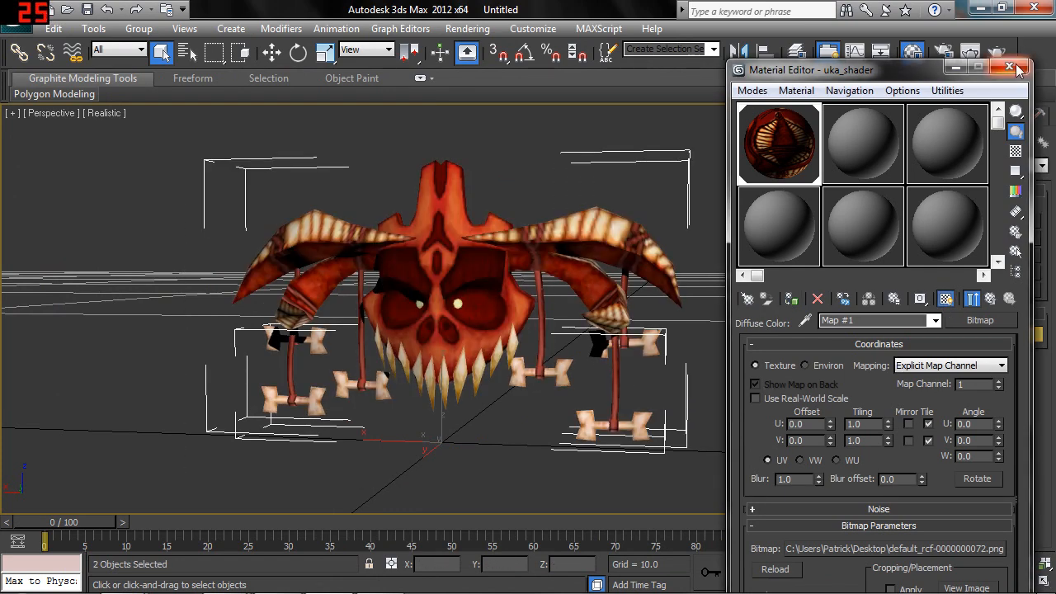
click(1010, 66)
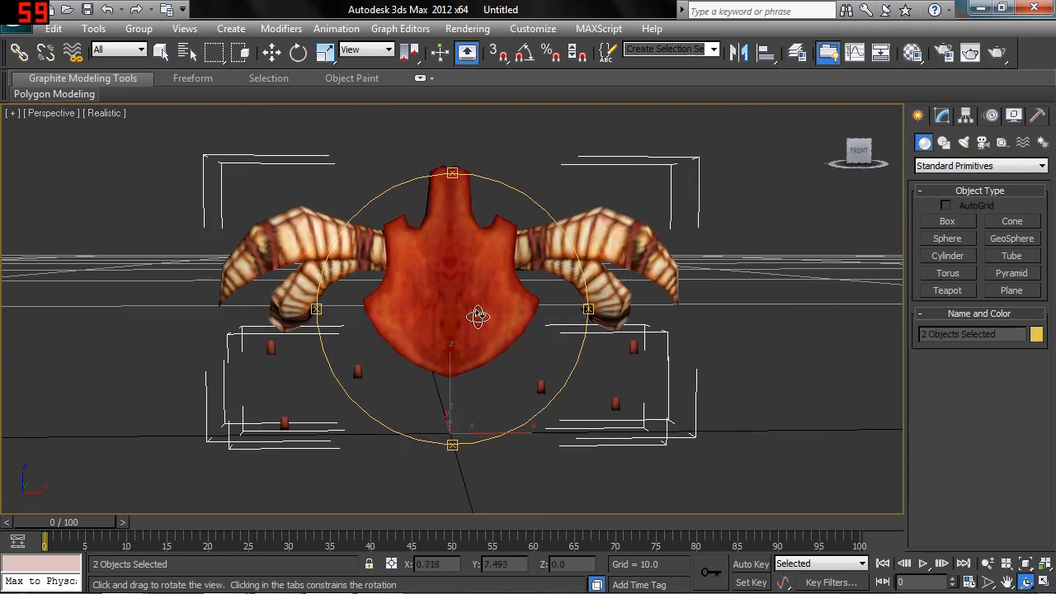
Orbit the Perspective viewport around the mask to its rear and render a production image
drag(478, 317, 578, 312)
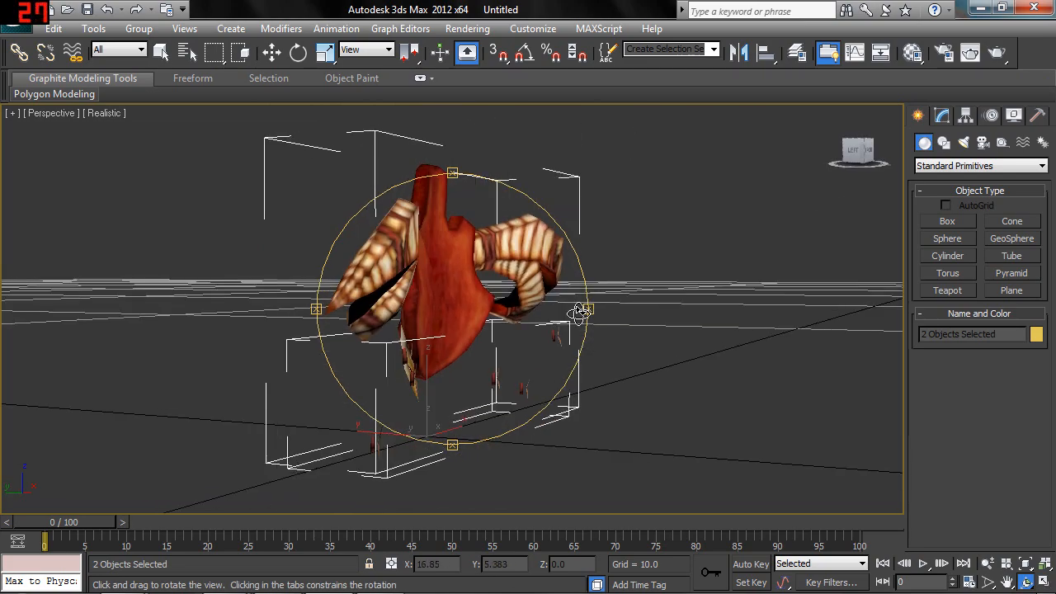
drag(577, 312, 477, 320)
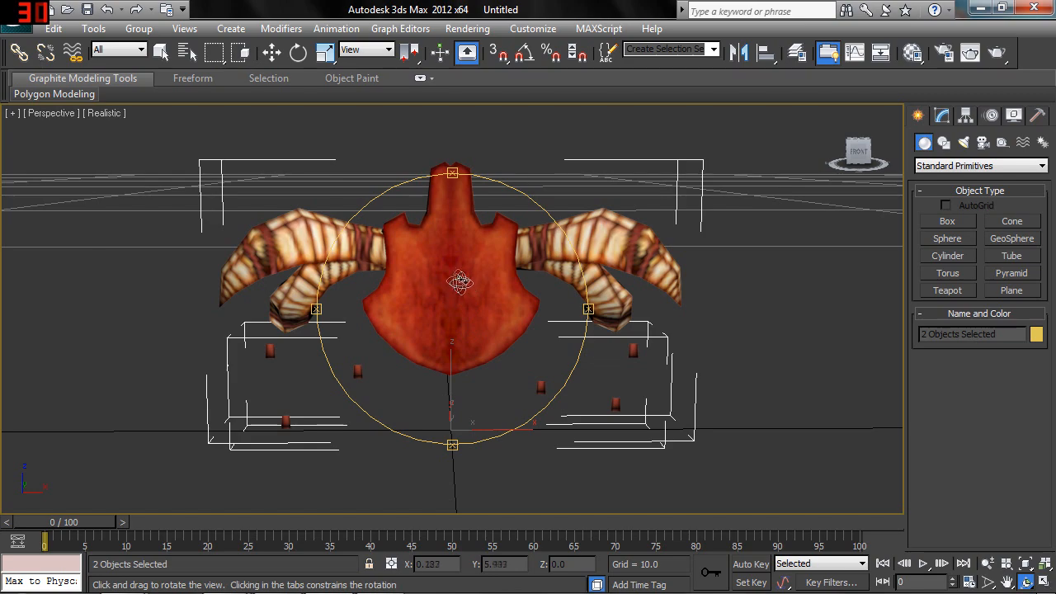
drag(459, 281, 416, 272)
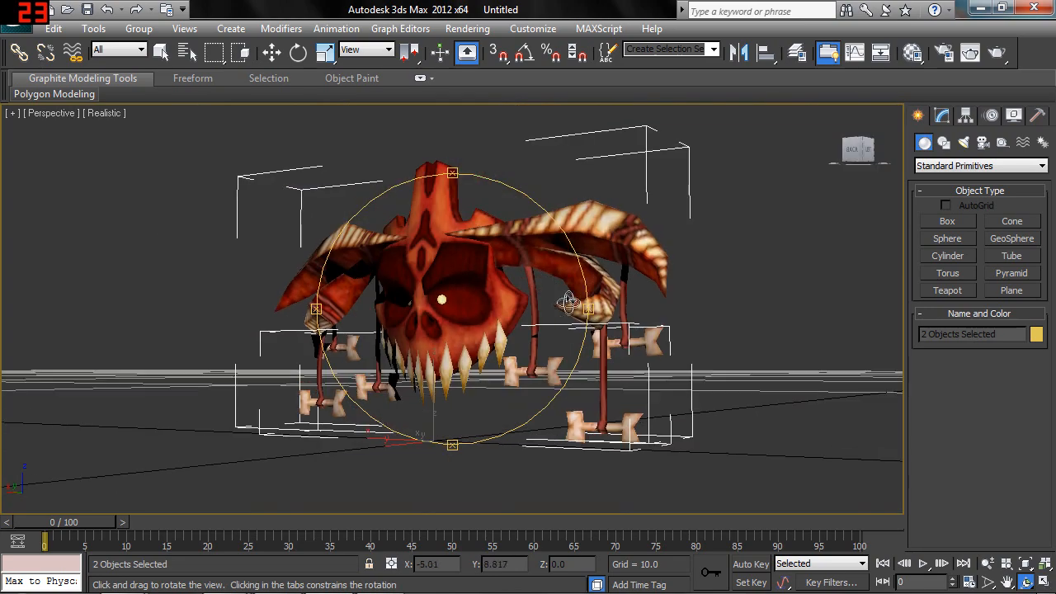
drag(569, 297, 520, 322)
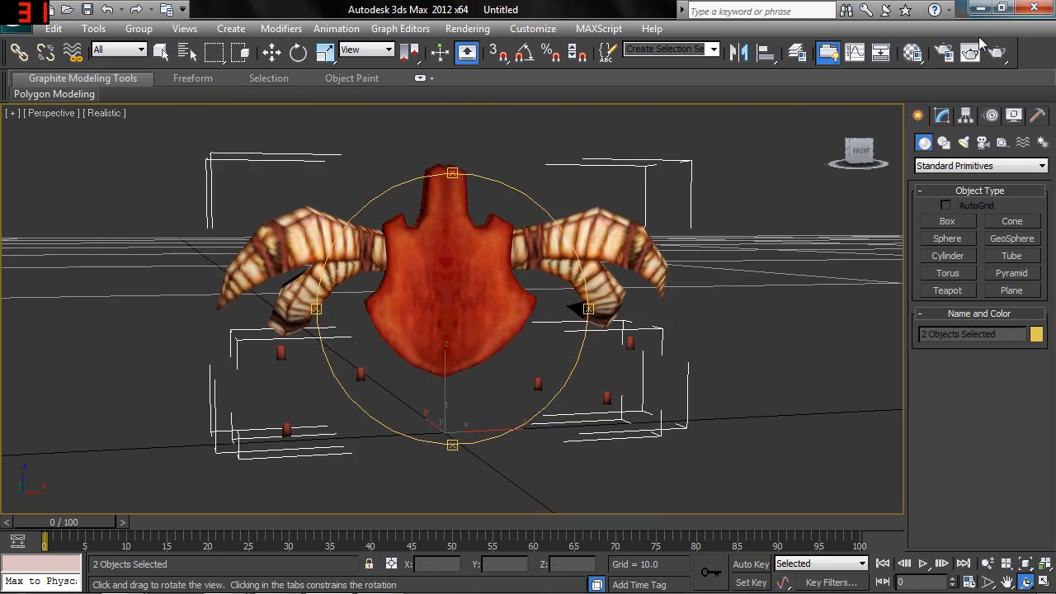
click(971, 53)
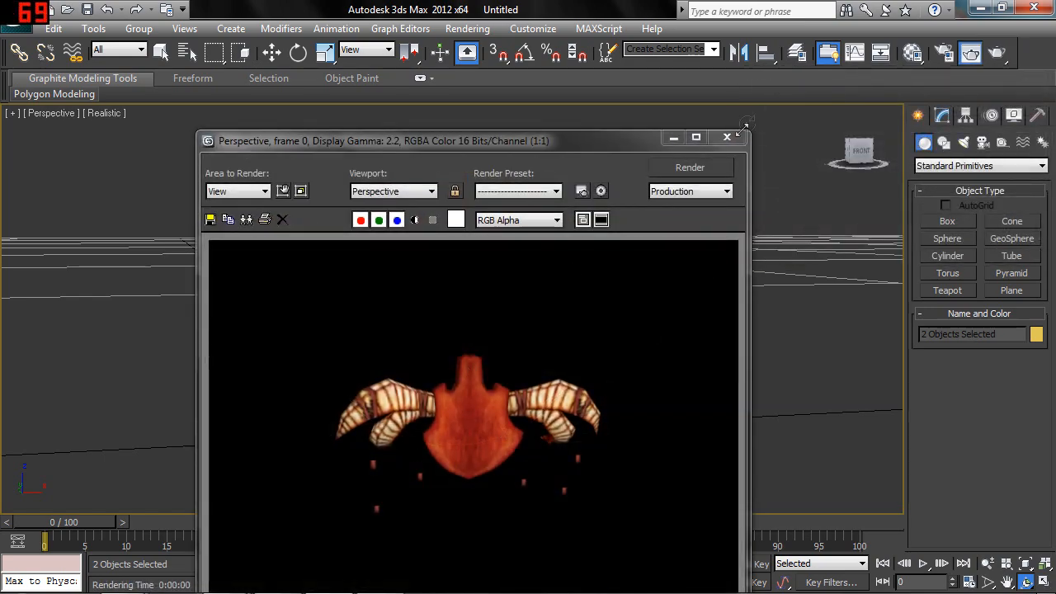
Close the rendered frame, face the mask's front and render it again with face and teeth visible
click(690, 169)
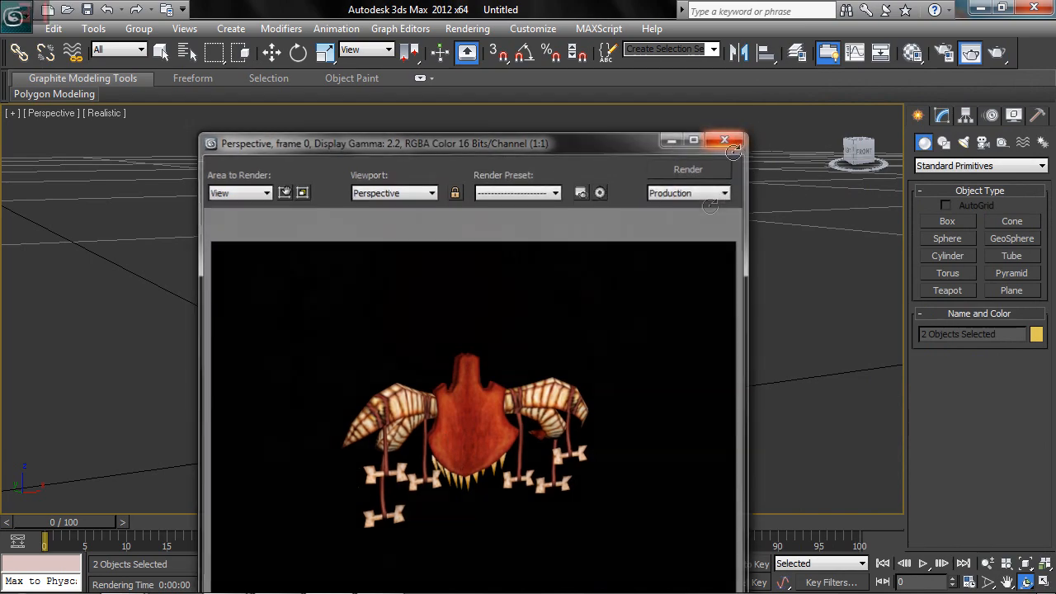
click(725, 139)
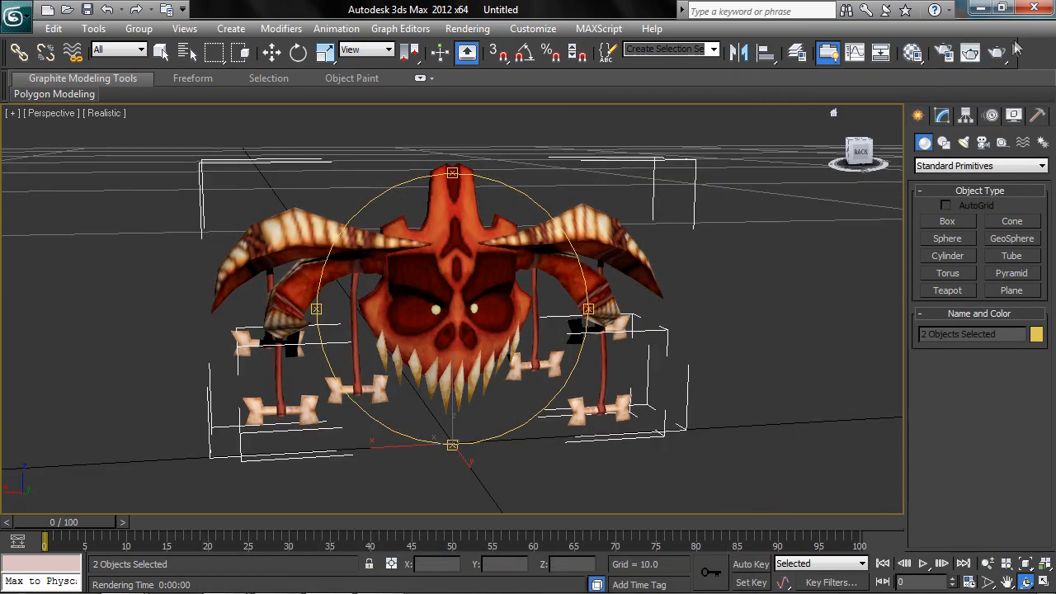
click(970, 53)
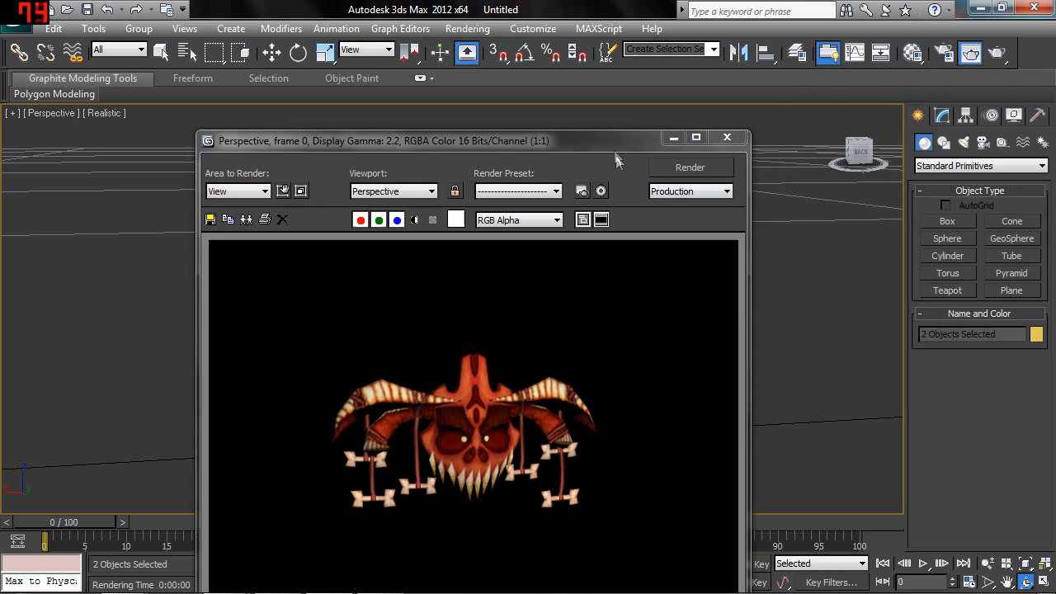